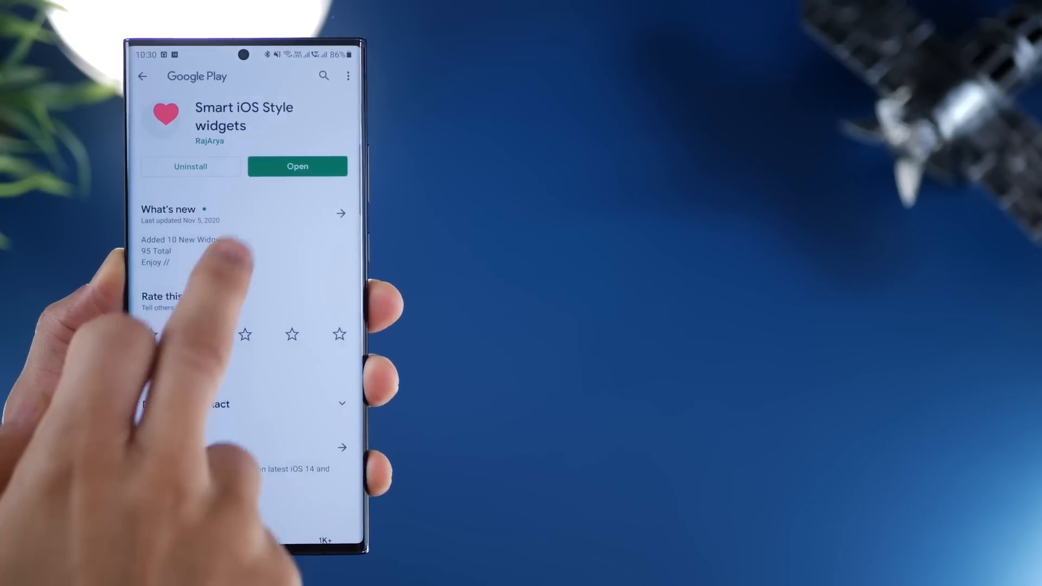
Launch Smart iOS Style widgets from Google Play and browse its numbered widget grid
{"action": "left_click", "coordinate": [297, 166]}
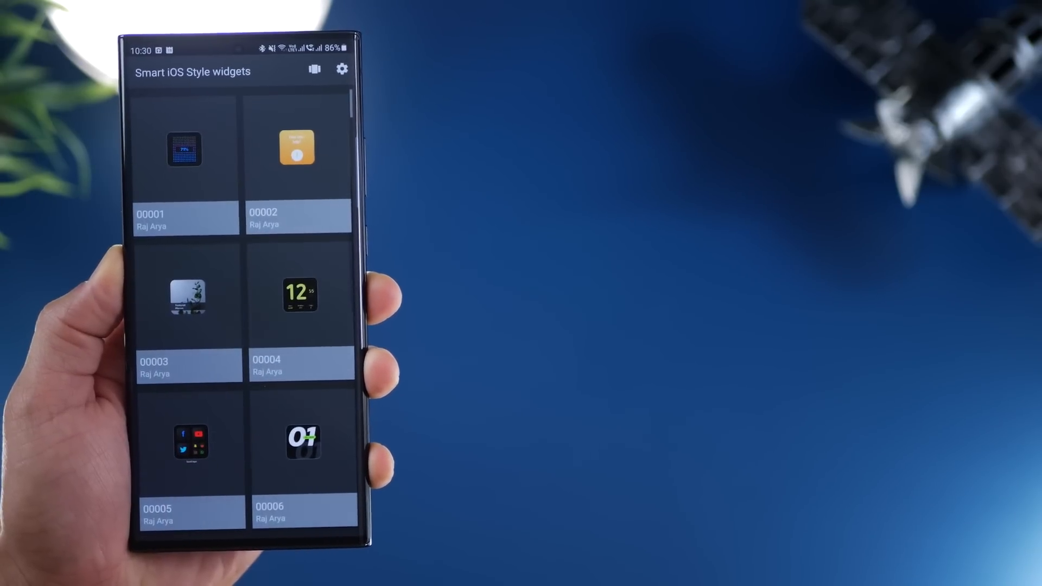
{"action": "scroll", "scroll_direction": "down", "scroll_amount": 3}
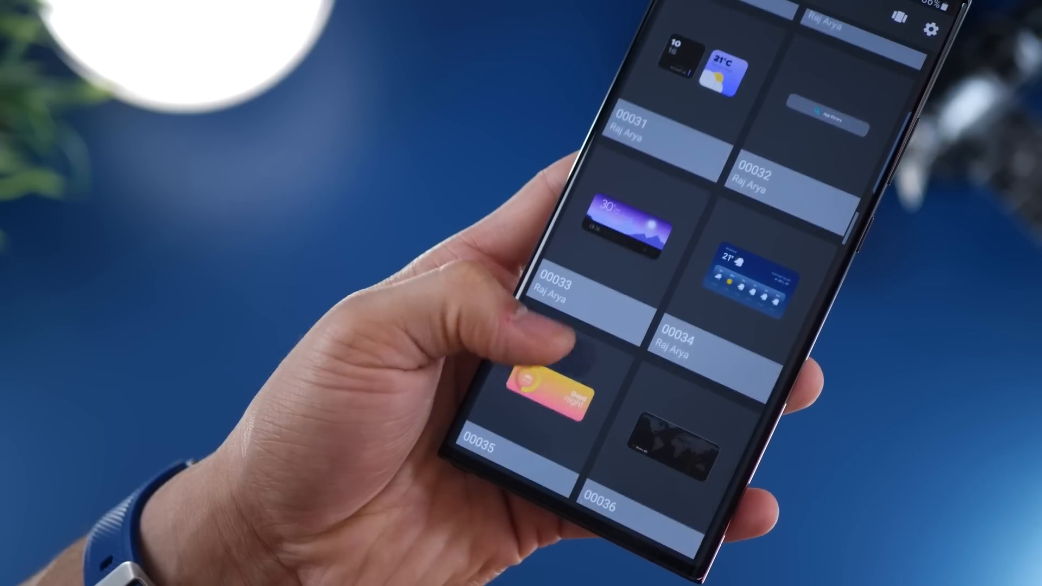
{"action": "scroll", "scroll_direction": "down", "scroll_amount": 3}
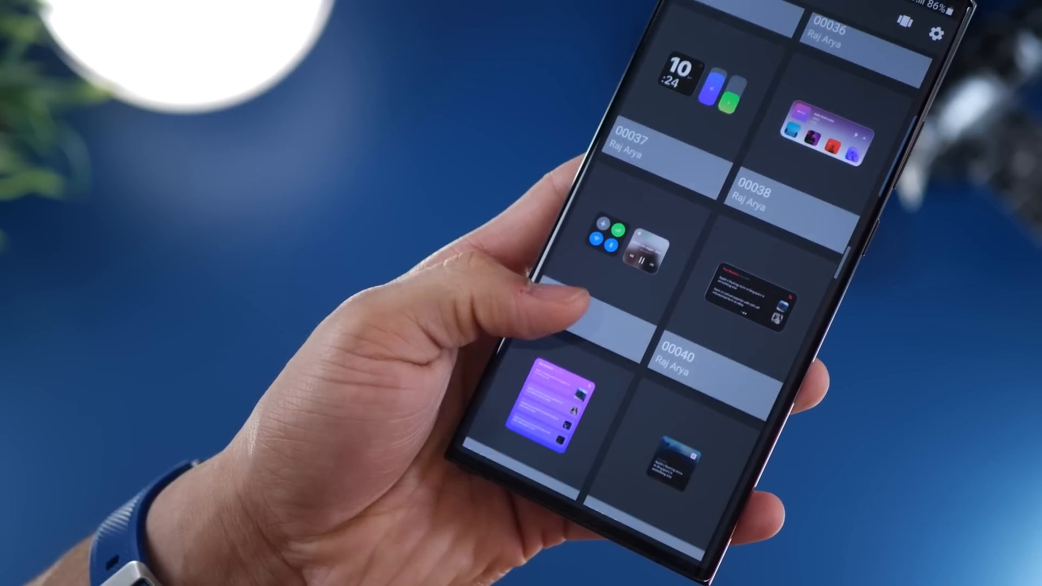
{"action": "scroll", "scroll_direction": "down", "scroll_amount": 3}
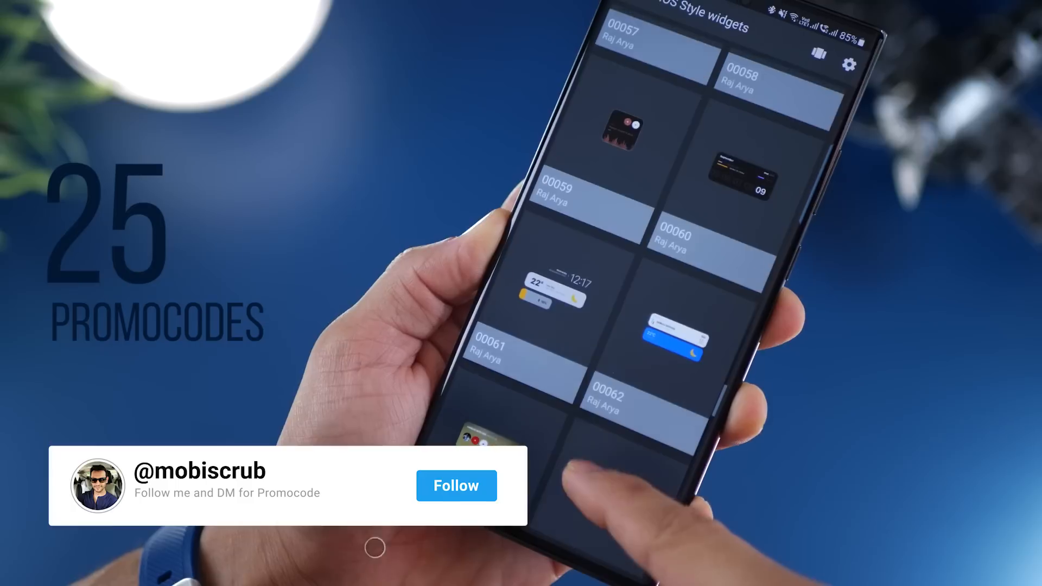
{"action": "left_click", "coordinate": [456, 485]}
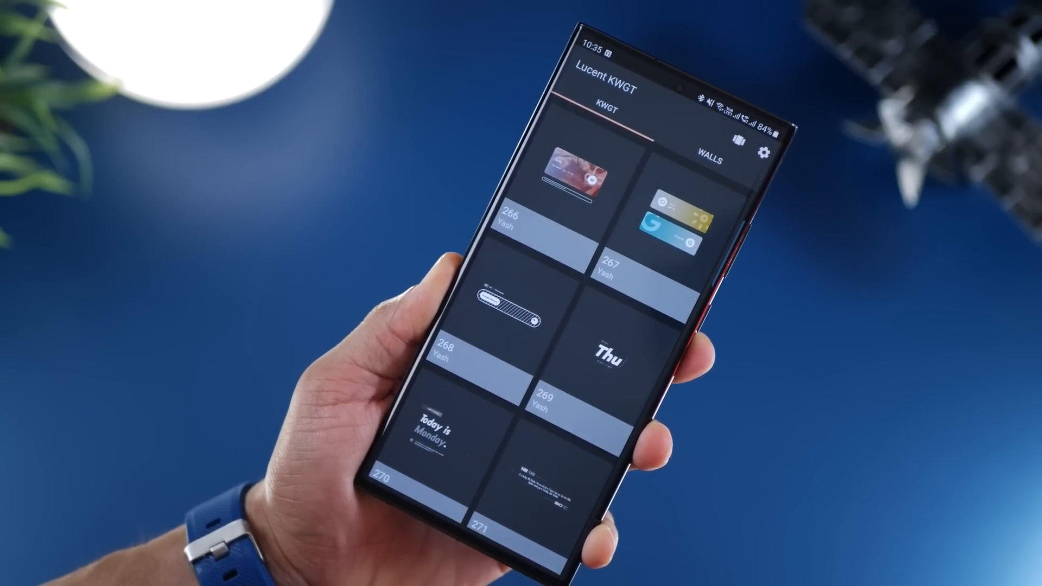
Scroll Lucent KWGT's widget grid from widget 266 down to the 310s
{"action": "scroll", "scroll_direction": "down", "scroll_amount": 3}
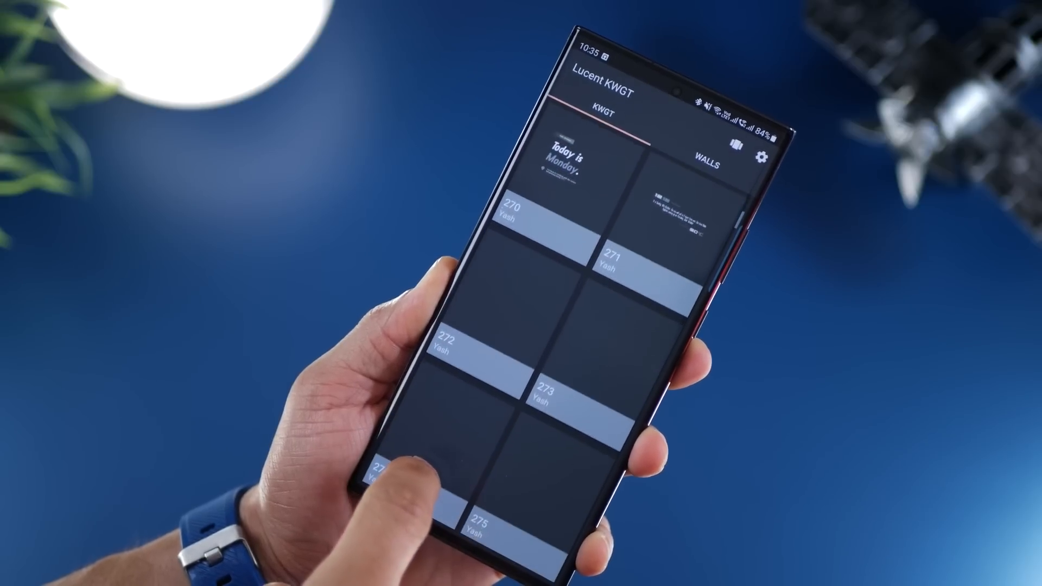
{"action": "scroll", "scroll_direction": "down", "scroll_amount": 3}
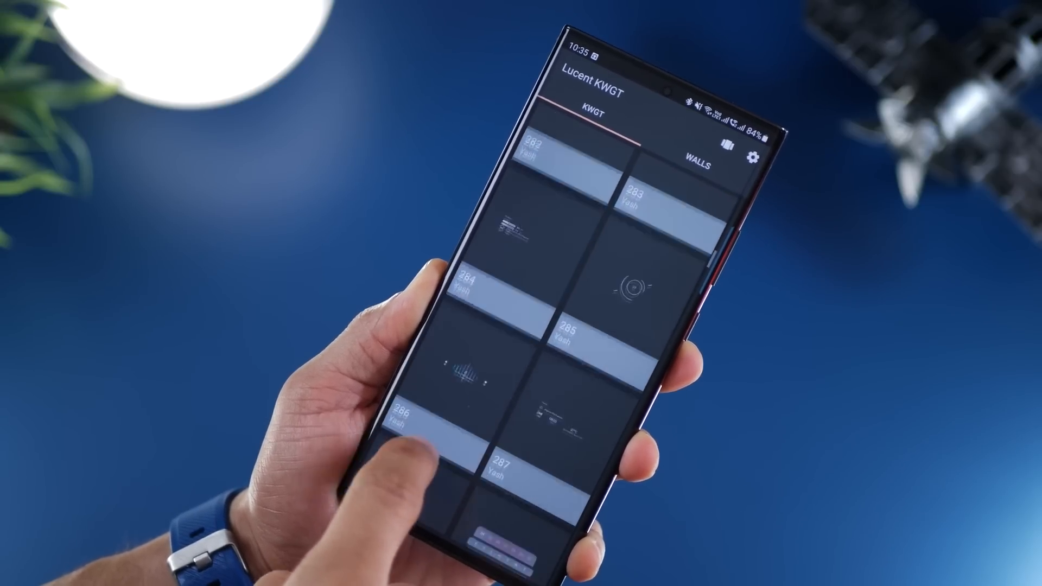
{"action": "scroll", "scroll_direction": "down", "scroll_amount": 3}
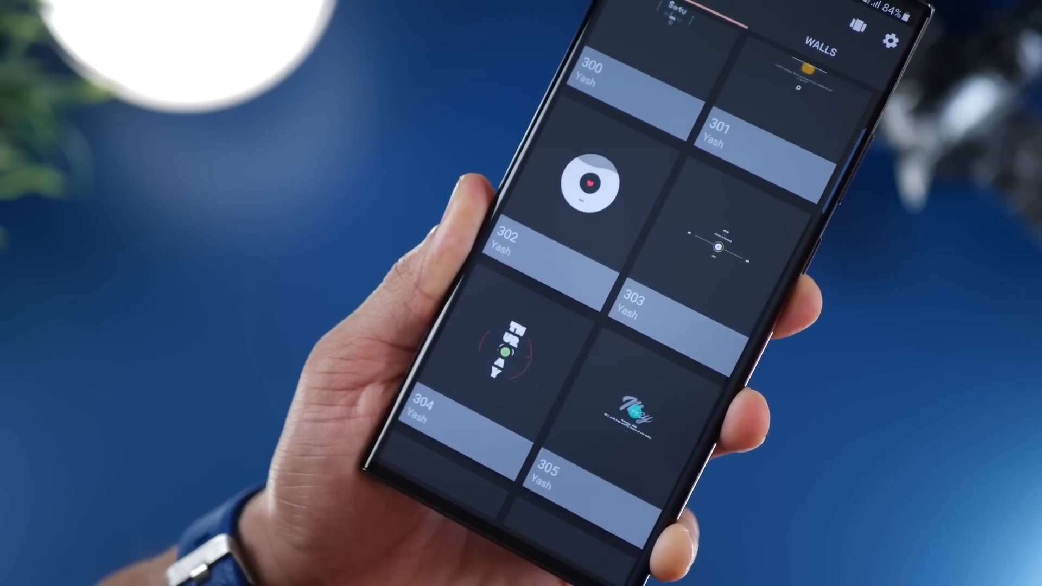
{"action": "scroll", "scroll_direction": "down", "scroll_amount": 3}
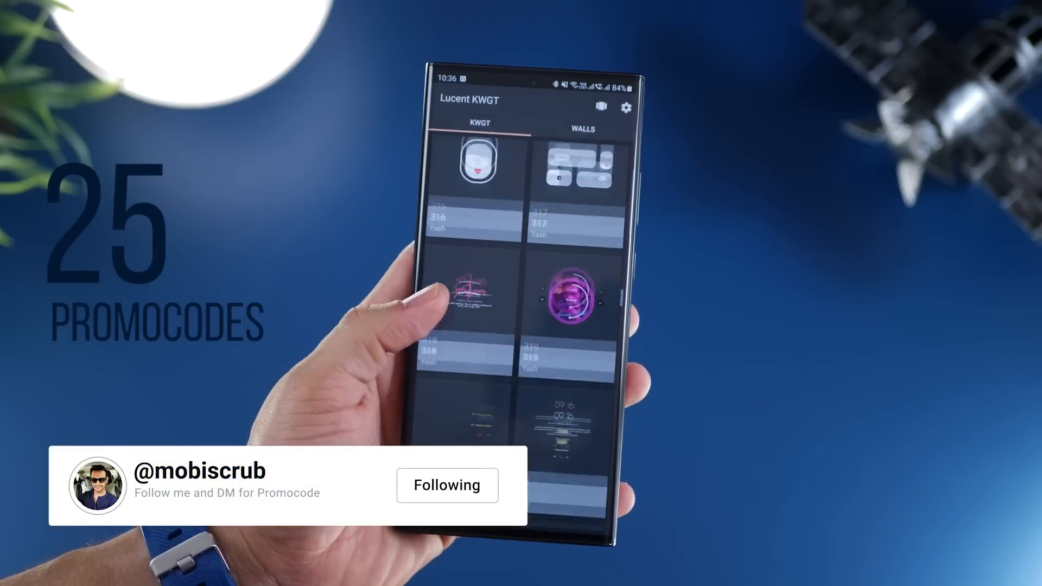
{"action": "scroll", "scroll_direction": "down", "scroll_amount": 3}
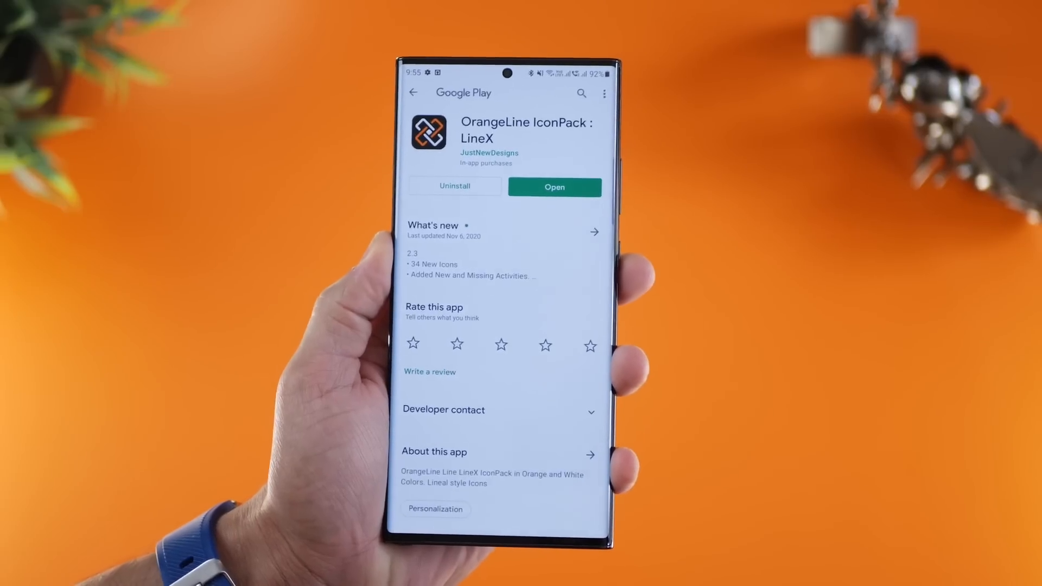
Launch OrangeLine IconPack: LineX and browse its orange line icons and wallpapers
{"action": "left_click", "coordinate": [554, 187]}
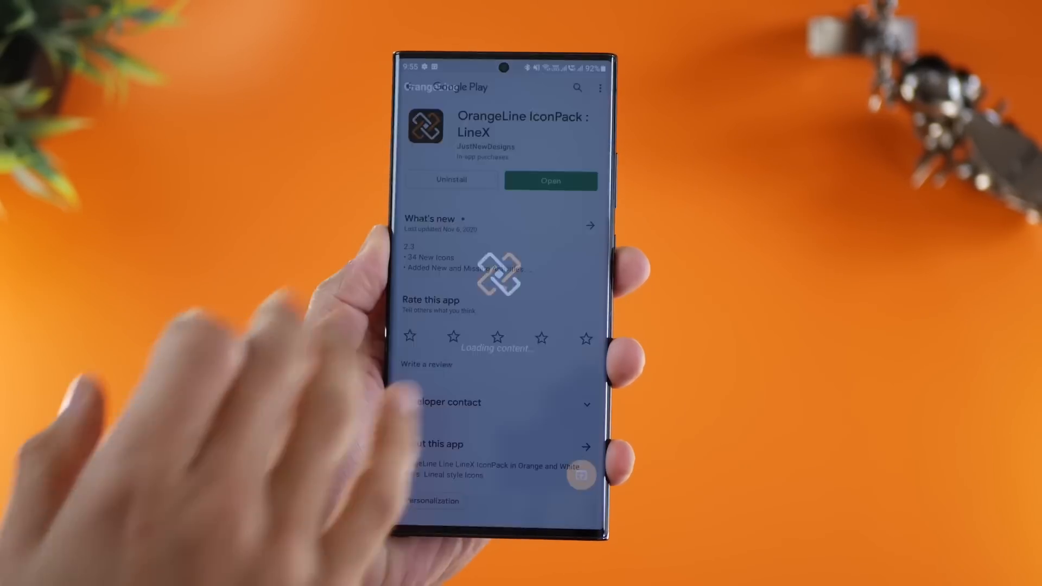
{"action": "left_click", "coordinate": [550, 180]}
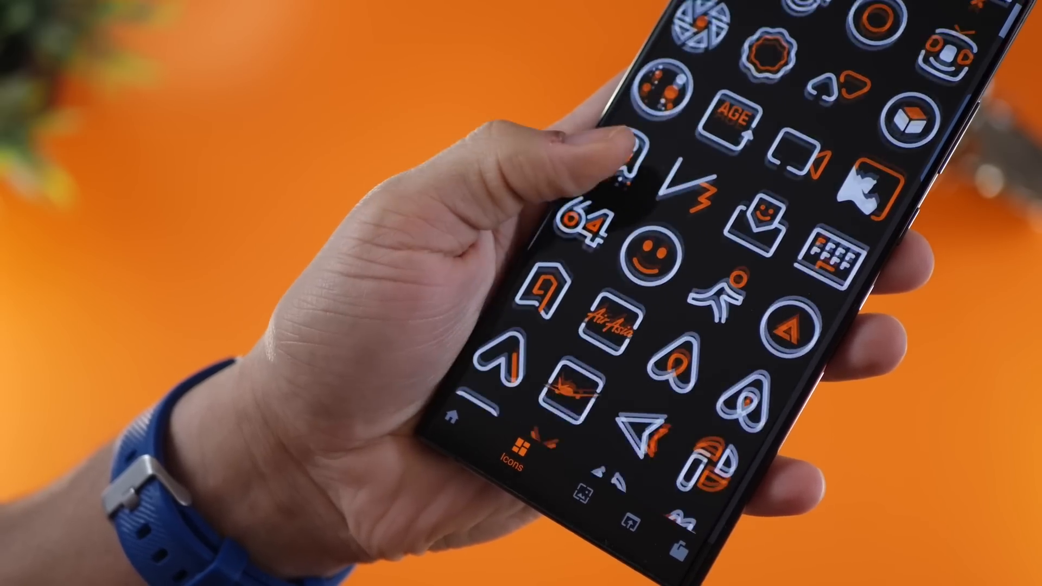
{"action": "scroll", "scroll_direction": "down", "scroll_amount": 3}
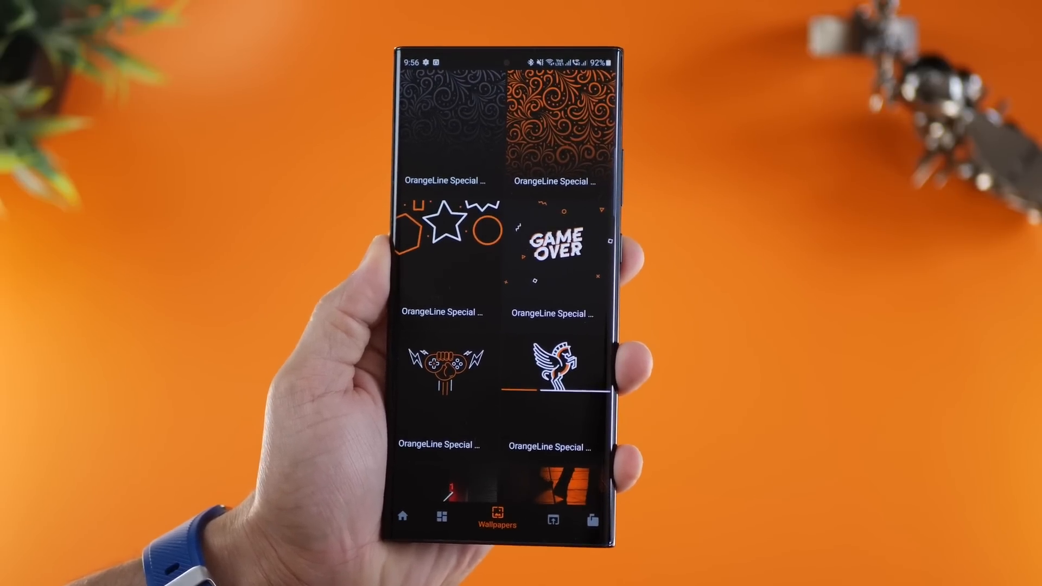
{"action": "scroll", "scroll_direction": "down", "scroll_amount": 3}
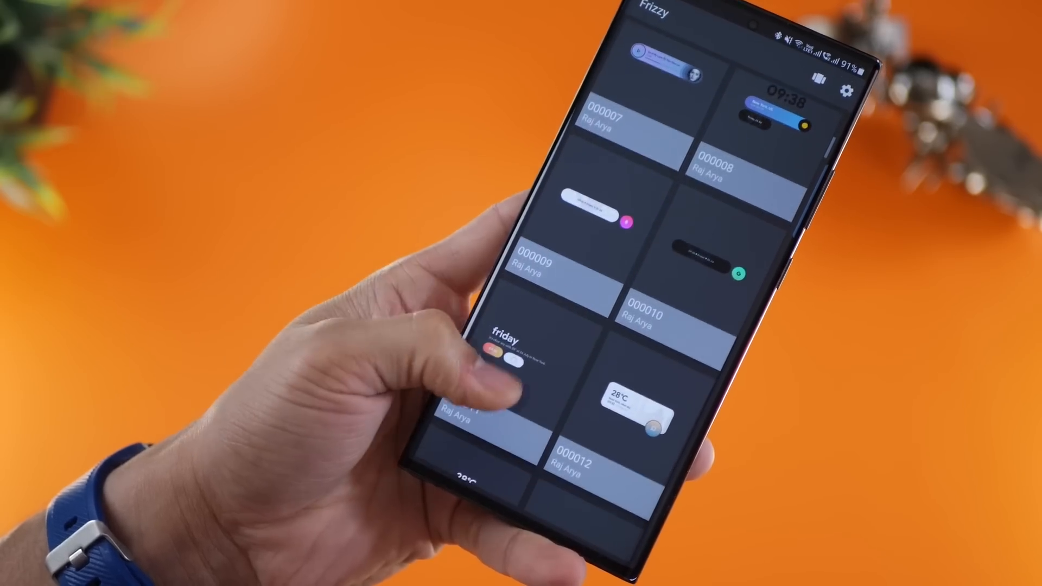
Scroll Frizzy KWGT's widget grid down to around widget 80
{"action": "scroll", "scroll_direction": "down", "scroll_amount": 3}
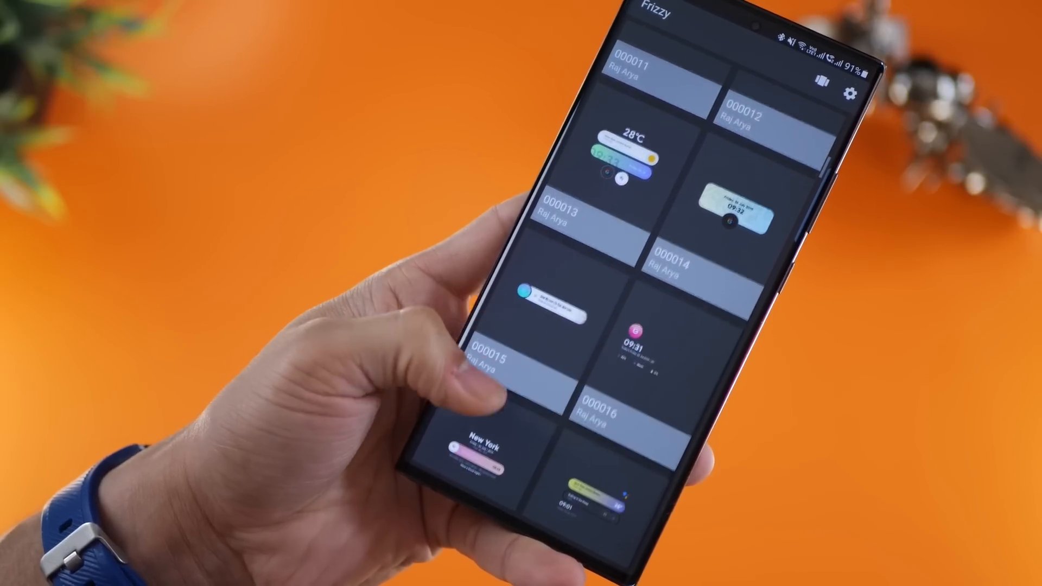
{"action": "scroll", "scroll_direction": "down", "scroll_amount": 3}
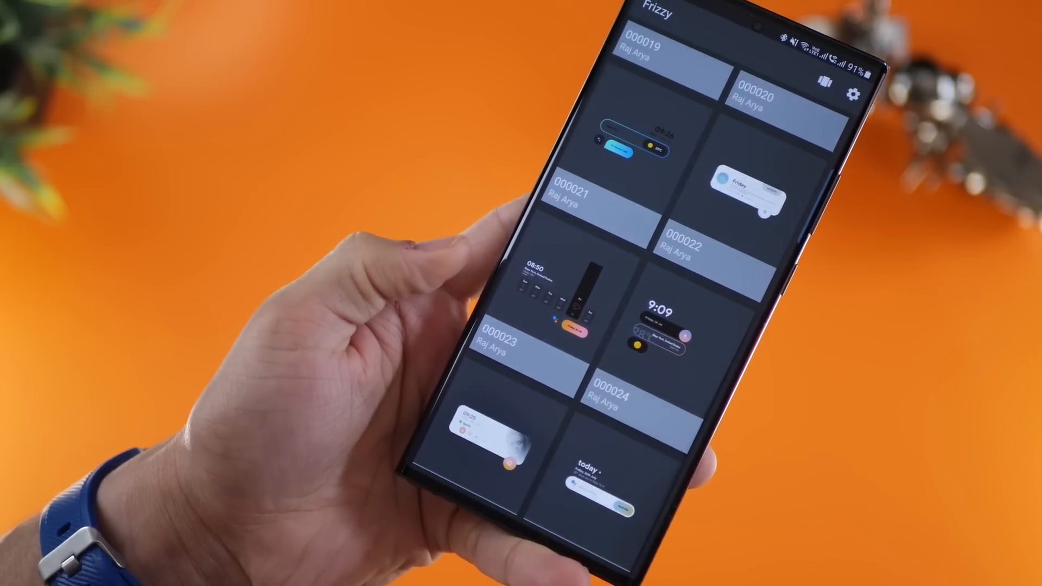
{"action": "scroll", "scroll_direction": "down", "scroll_amount": 3}
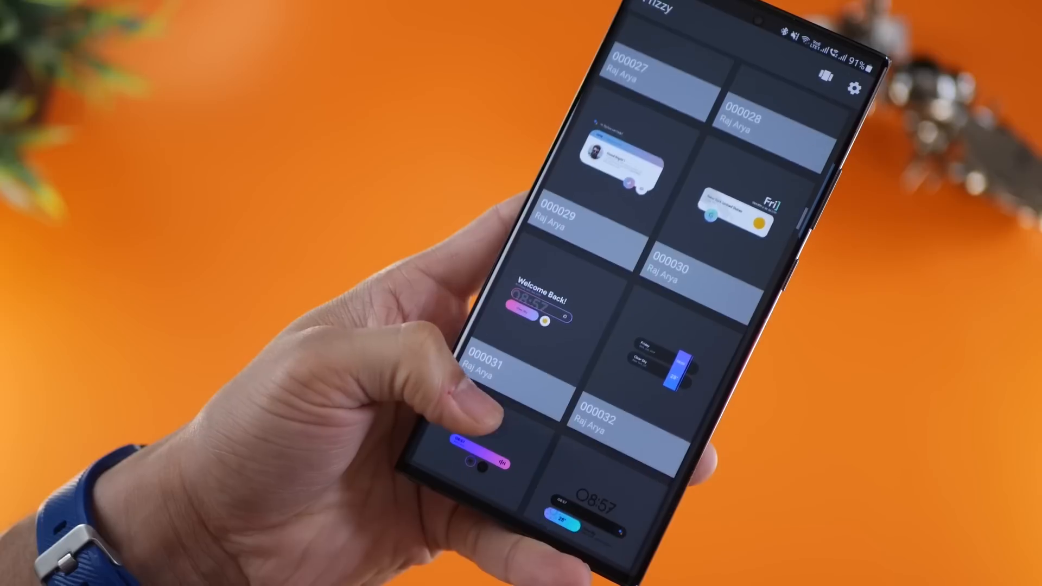
{"action": "scroll", "scroll_direction": "down", "scroll_amount": 3}
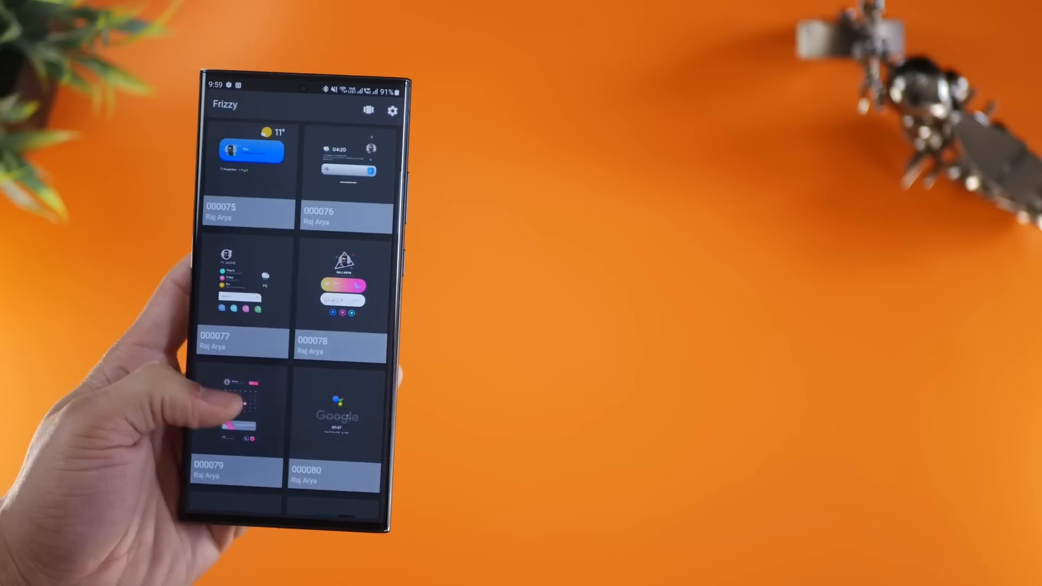
{"action": "scroll", "scroll_direction": "down", "scroll_amount": 3}
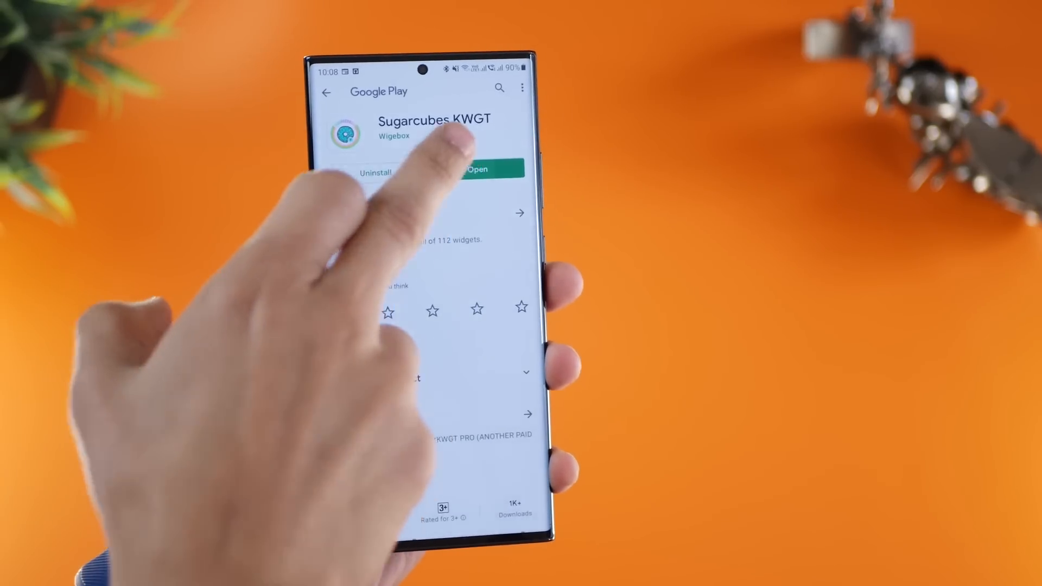
Launch Sugarcubes KWGT from its store page and scroll its sugar widgets past sugar 107
{"action": "left_click", "coordinate": [476, 169]}
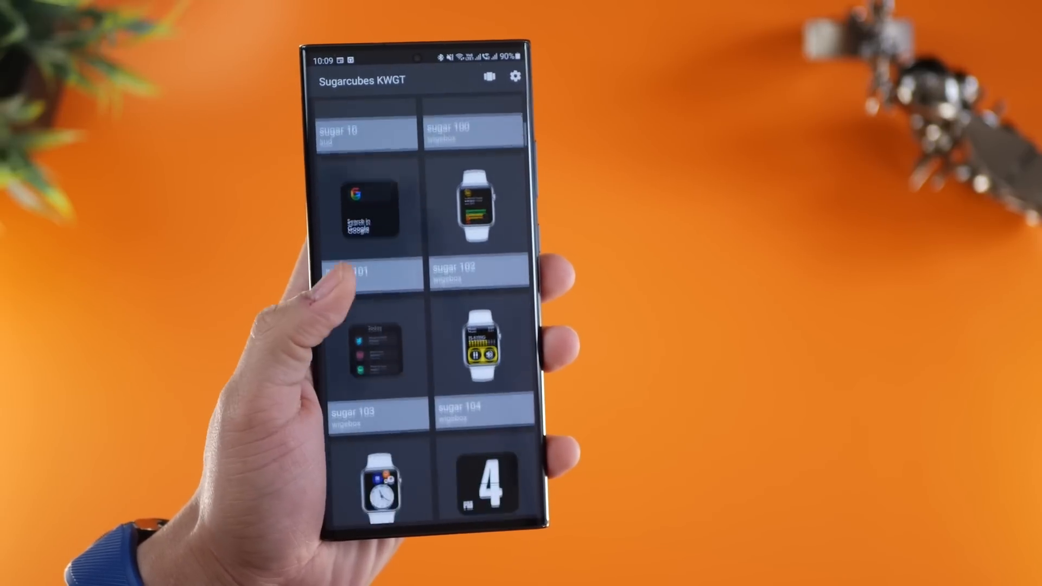
{"action": "scroll", "scroll_direction": "down", "scroll_amount": 3}
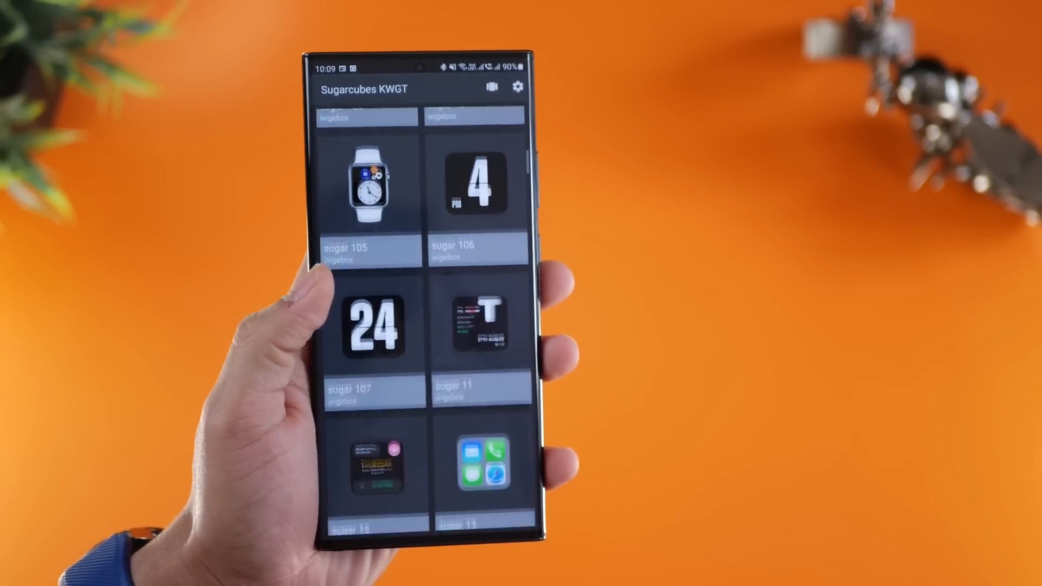
{"action": "scroll", "scroll_direction": "down", "scroll_amount": 3}
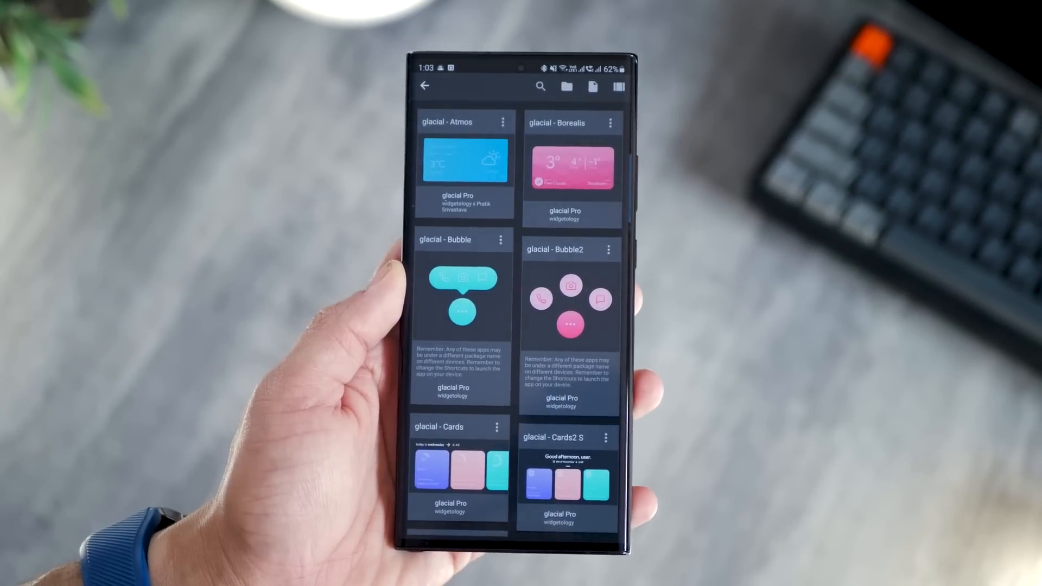
Scroll the glacial Pro widget list past Stripes and Star down to Symphony
{"action": "scroll", "scroll_direction": "down", "scroll_amount": 3}
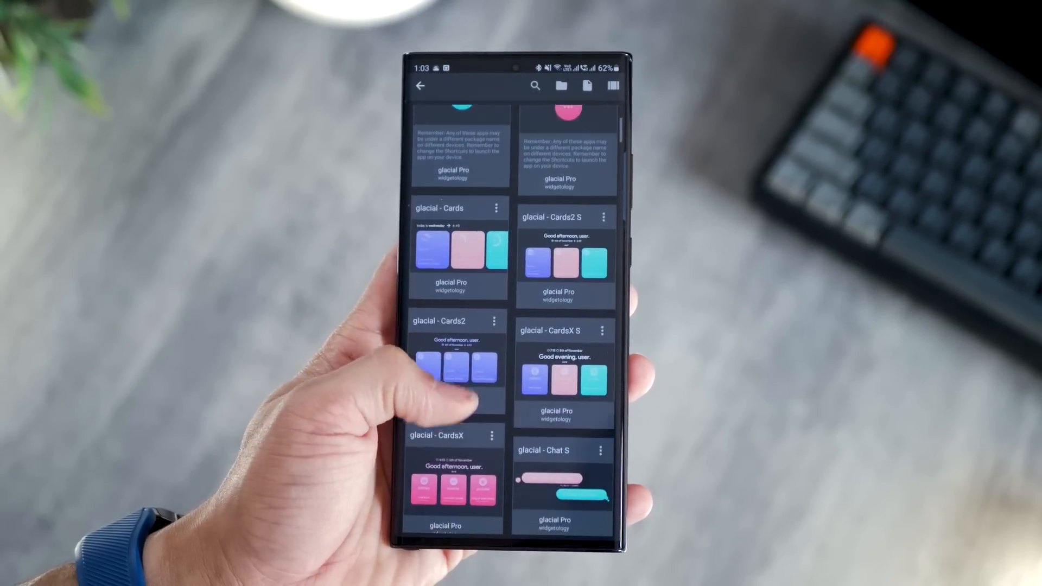
{"action": "scroll", "scroll_direction": "down", "scroll_amount": 3}
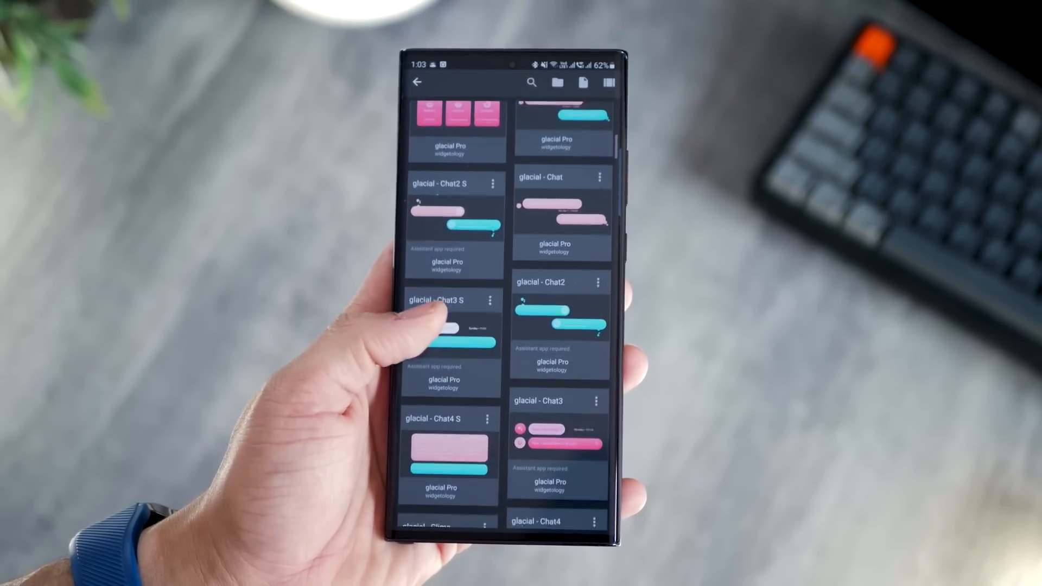
{"action": "scroll", "scroll_direction": "down", "scroll_amount": 3}
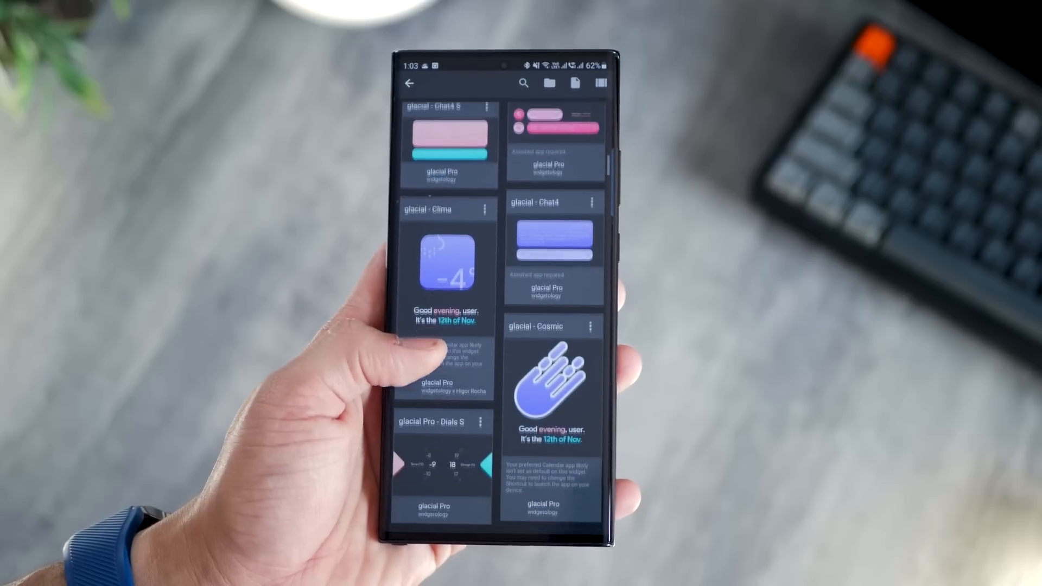
{"action": "scroll", "scroll_direction": "down", "scroll_amount": 3}
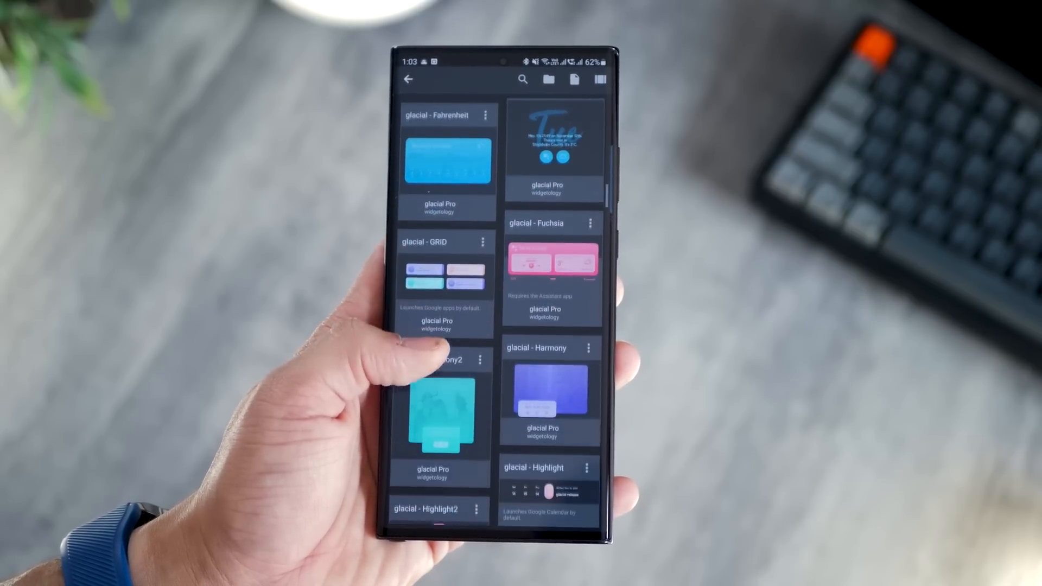
{"action": "scroll", "scroll_direction": "down", "scroll_amount": 3}
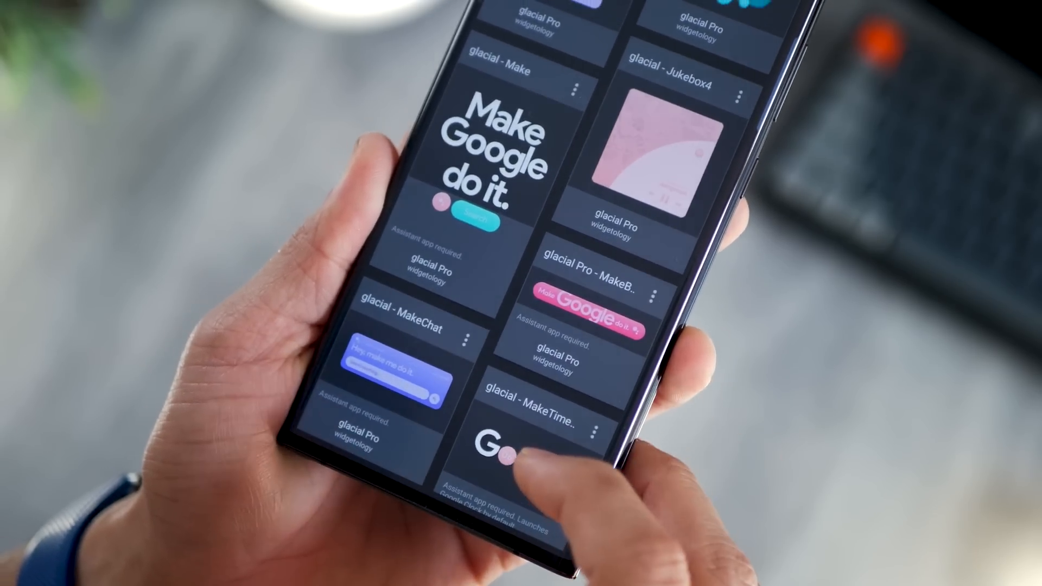
{"action": "scroll", "scroll_direction": "down", "scroll_amount": 3}
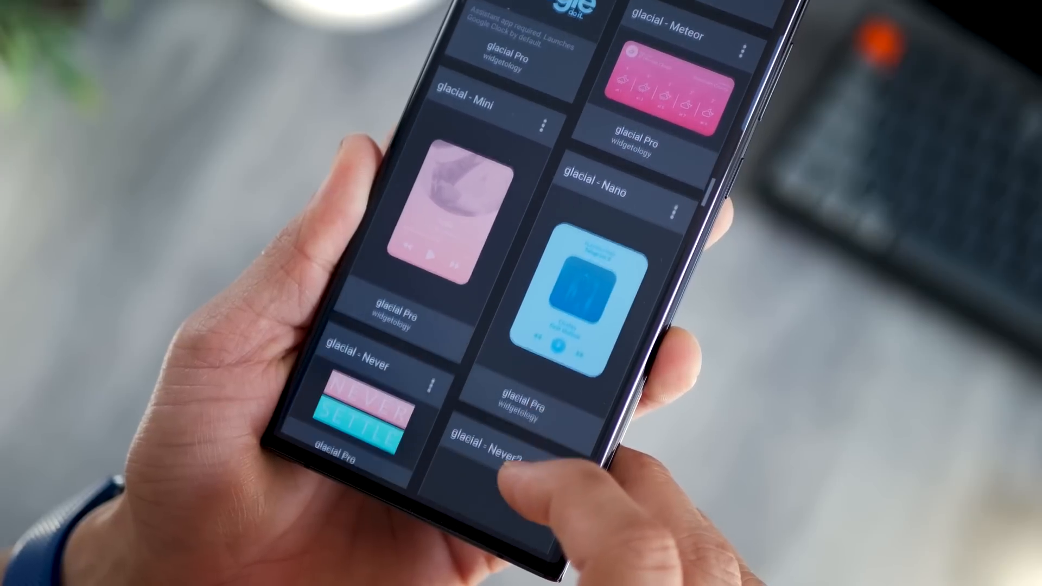
{"action": "scroll", "scroll_direction": "down", "scroll_amount": 3}
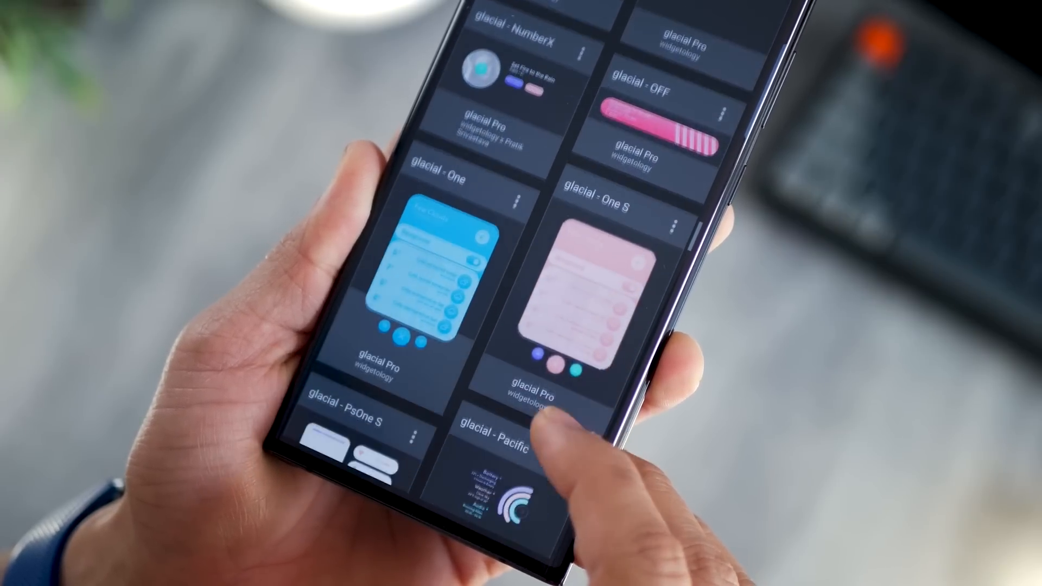
{"action": "scroll", "scroll_direction": "down", "scroll_amount": 3}
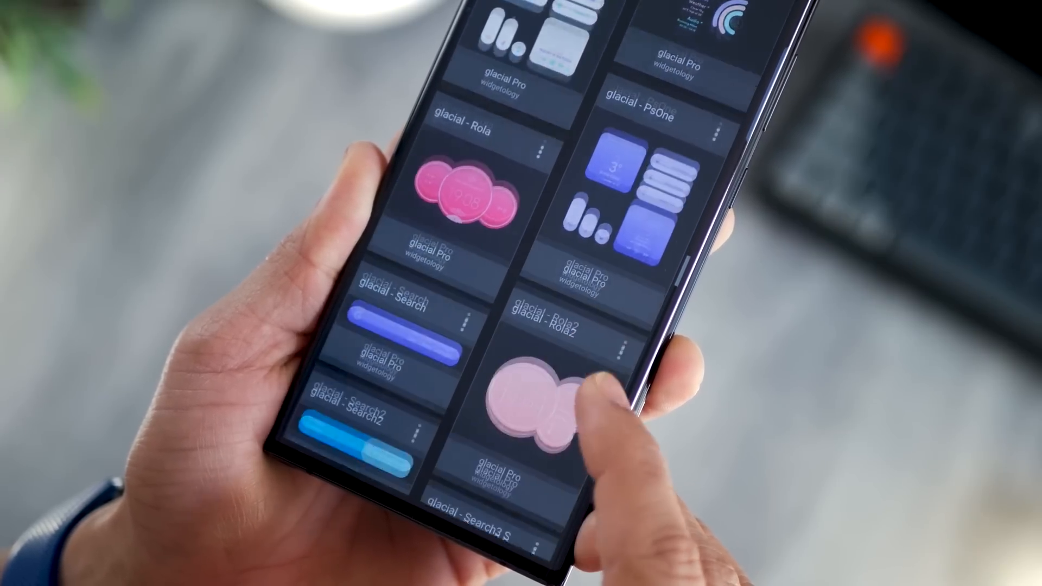
{"action": "scroll", "scroll_direction": "down", "scroll_amount": 3}
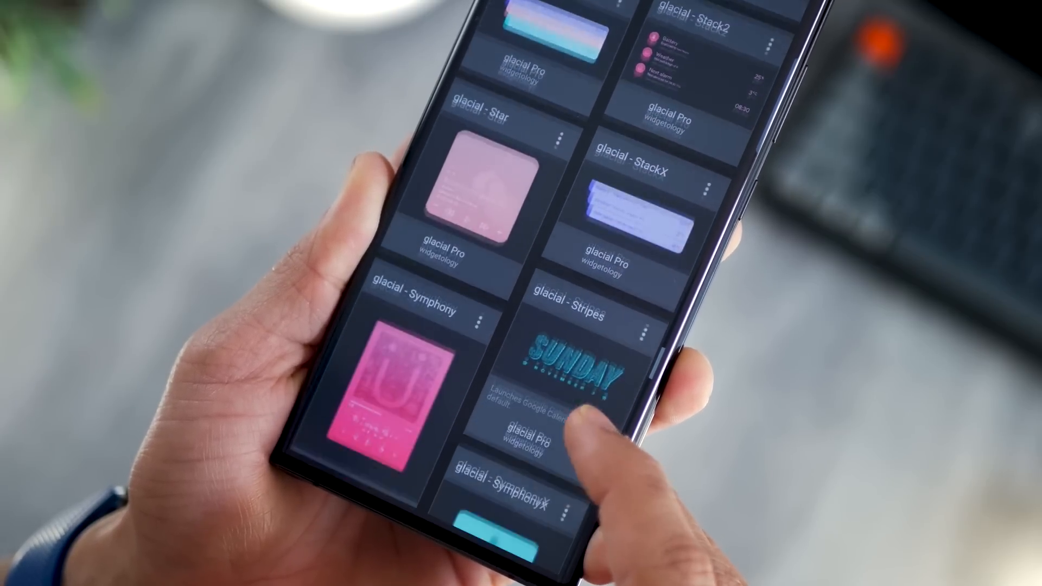
{"action": "scroll", "scroll_direction": "down", "scroll_amount": 3}
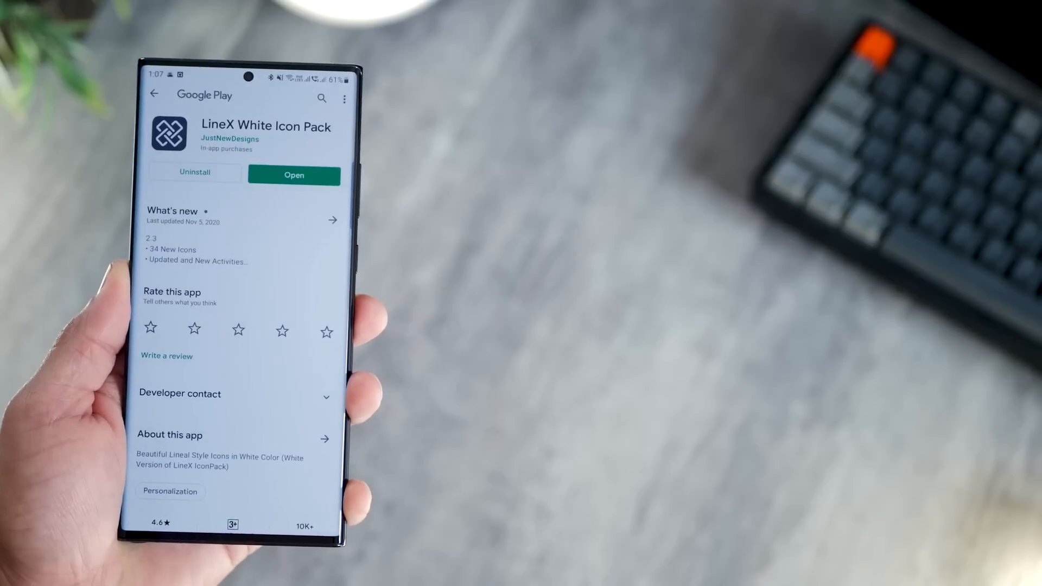
Launch LineX White Icon Pack and scroll its LineX White and Special wallpapers
{"action": "left_click", "coordinate": [294, 175]}
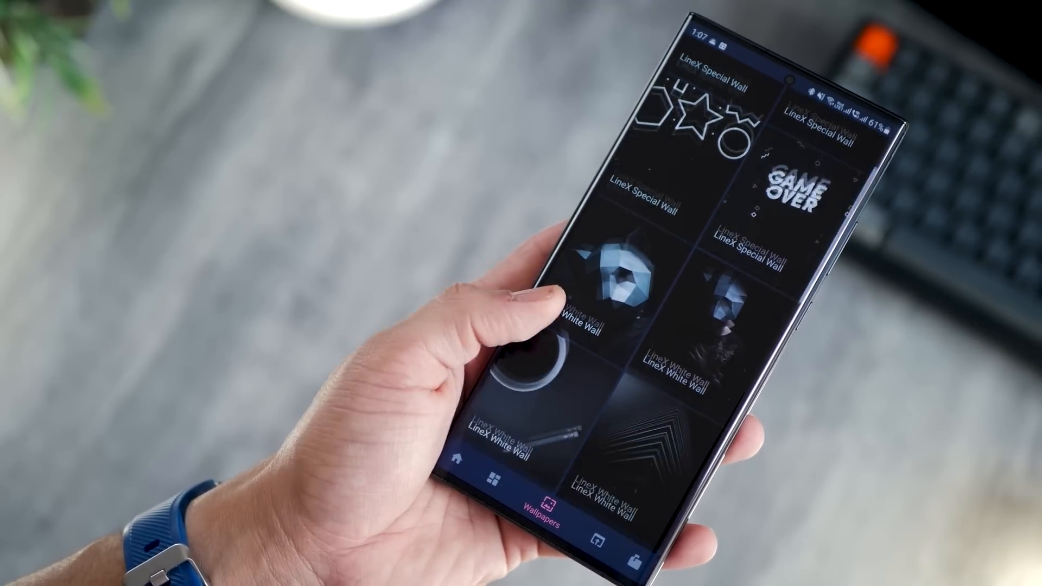
{"action": "scroll", "scroll_direction": "down", "scroll_amount": 3}
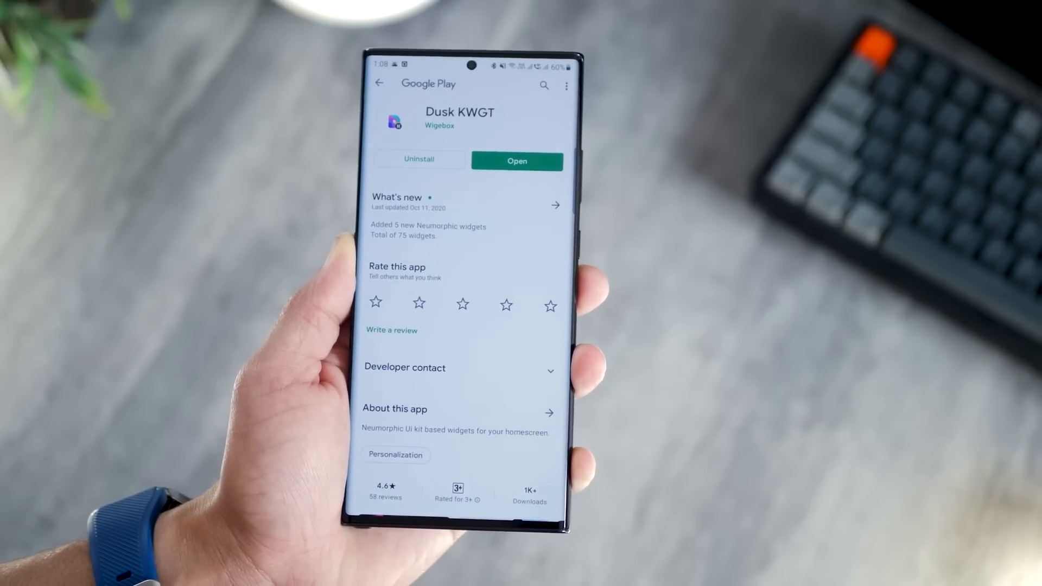
Launch Dusk KWGT from Google Play and scroll its widgets from dusk 01 to dusk 71
{"action": "left_click", "coordinate": [516, 161]}
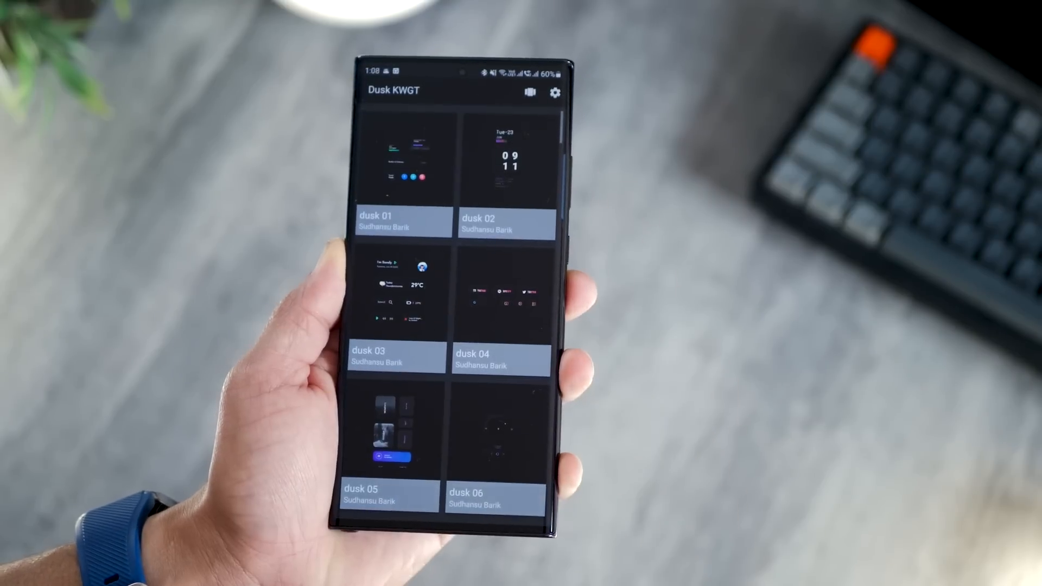
{"action": "scroll", "scroll_direction": "down", "scroll_amount": 3}
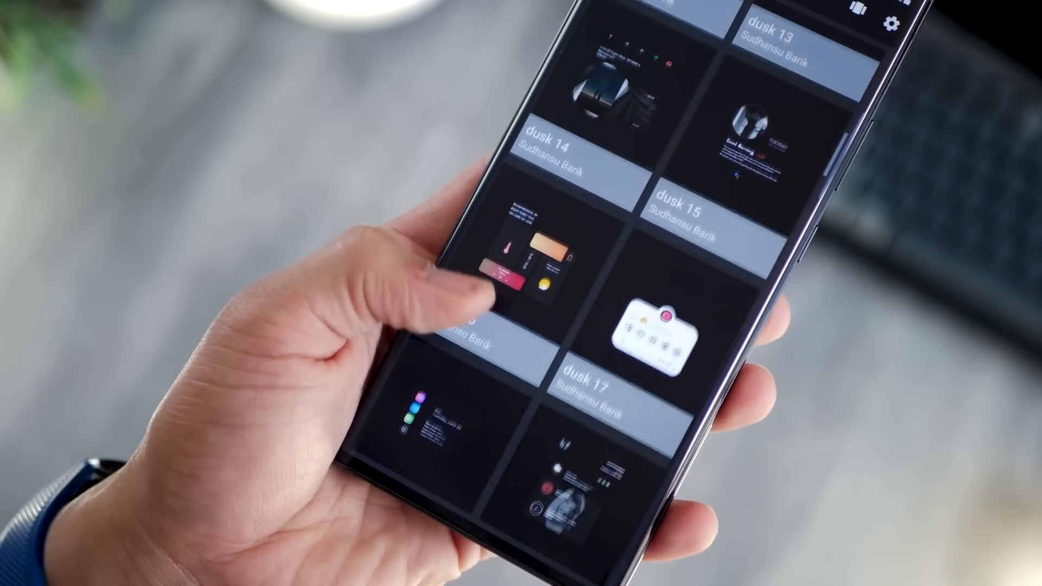
{"action": "scroll", "scroll_direction": "down", "scroll_amount": 3}
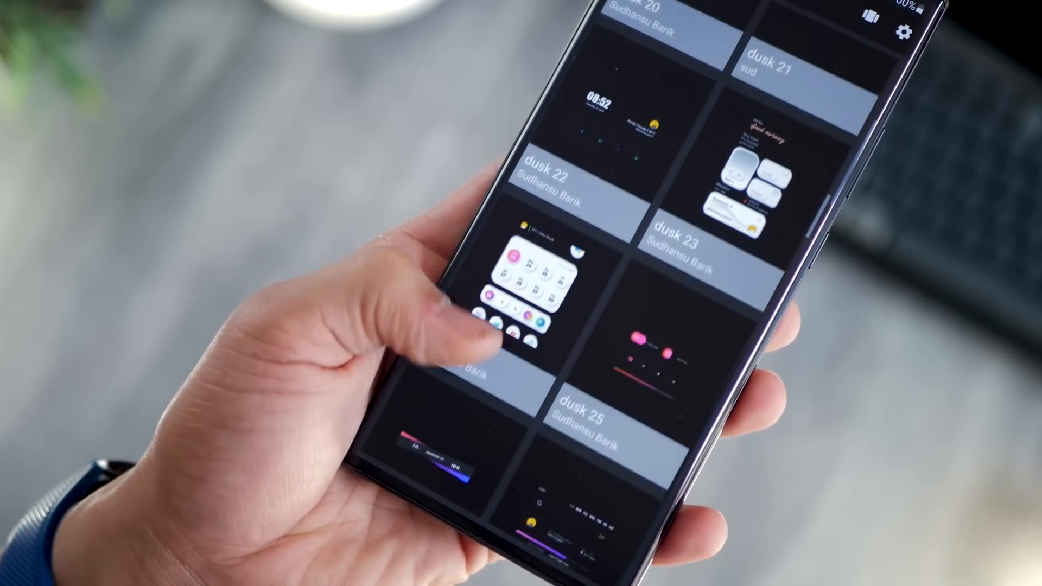
{"action": "scroll", "scroll_direction": "down", "scroll_amount": 3}
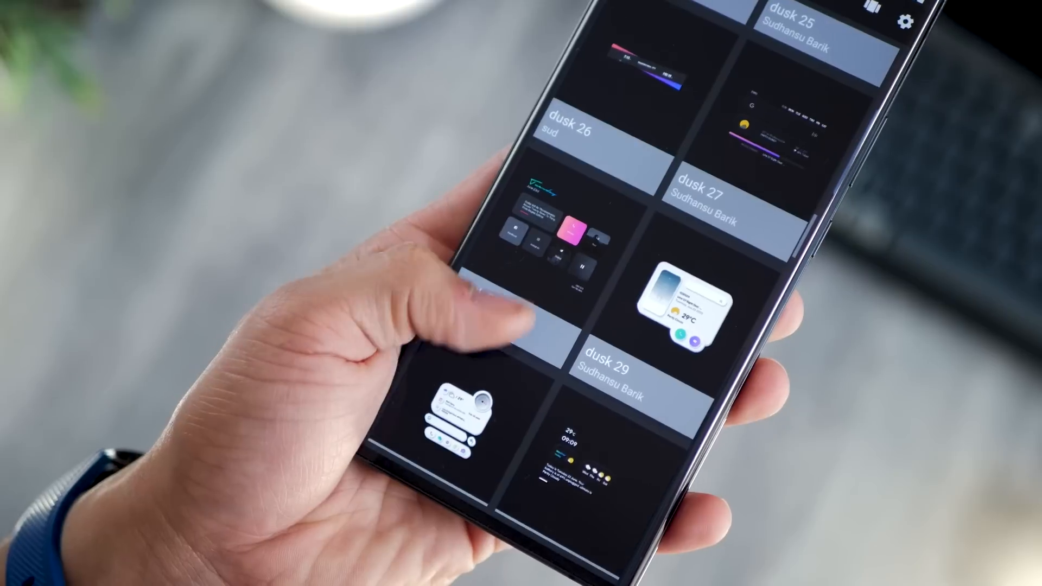
{"action": "scroll", "scroll_direction": "down", "scroll_amount": 3}
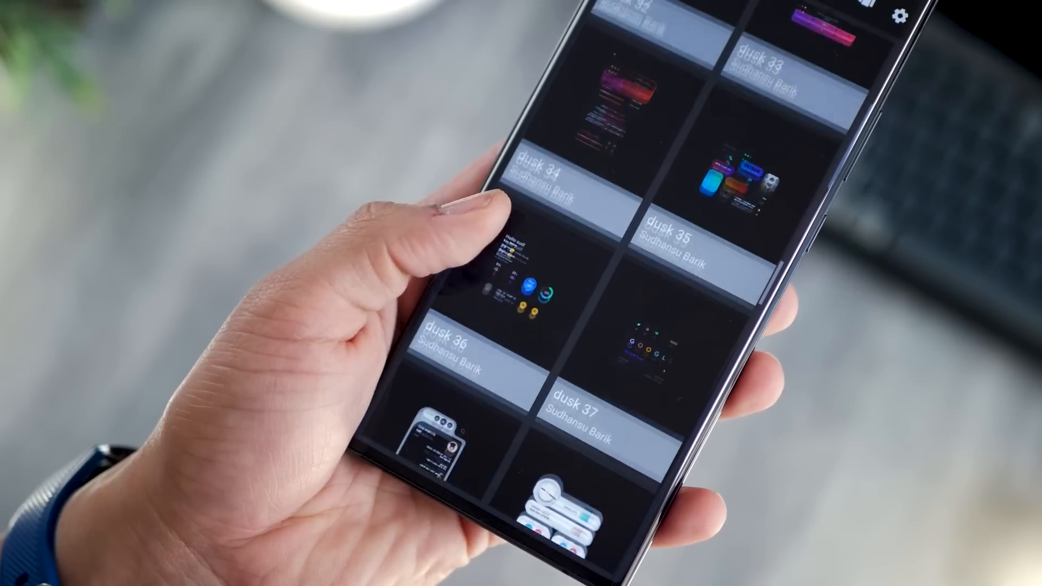
{"action": "scroll", "scroll_direction": "down", "scroll_amount": 3}
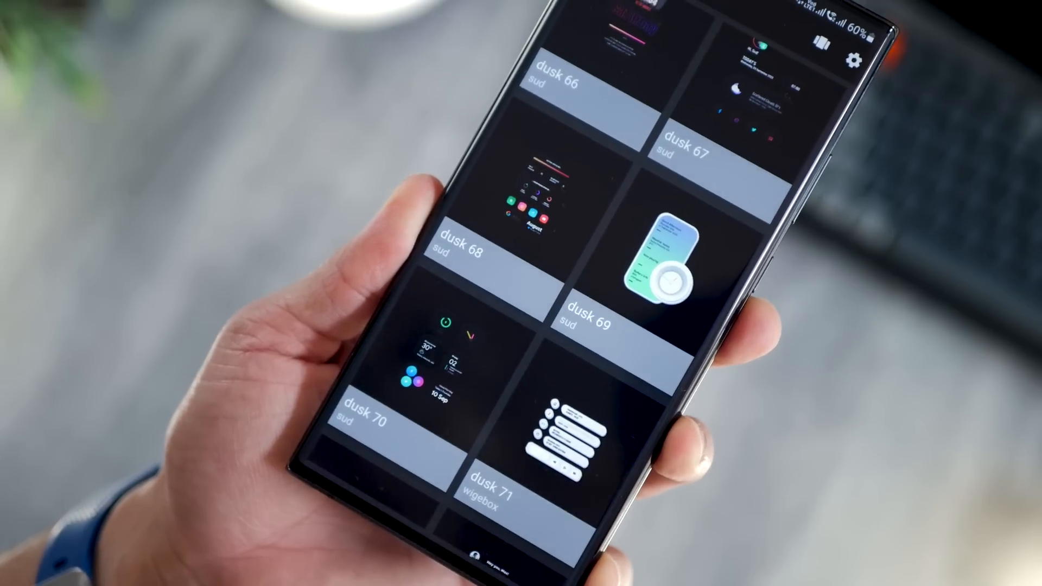
{"action": "scroll", "scroll_direction": "down", "scroll_amount": 3}
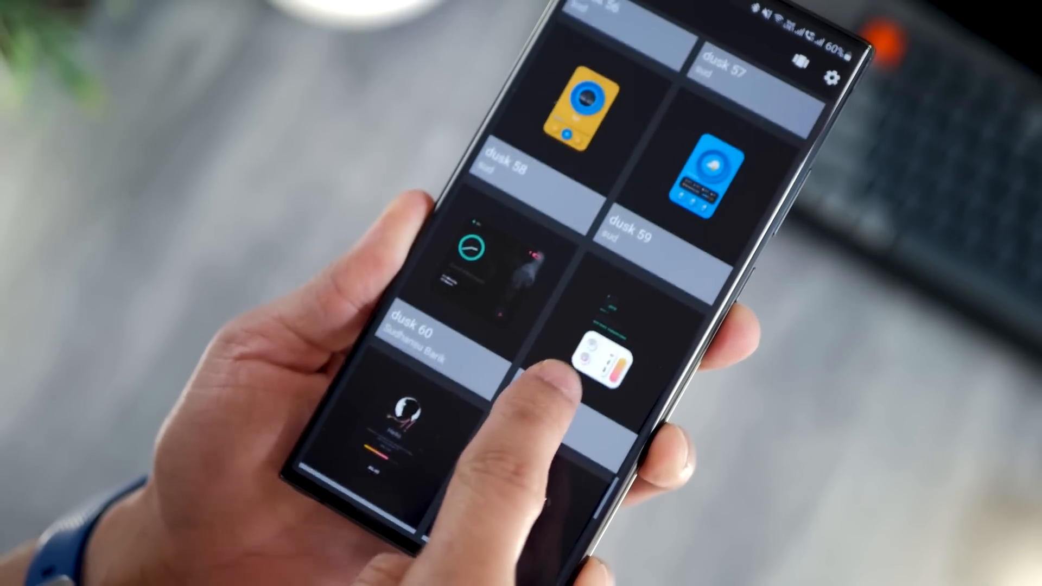
{"action": "scroll", "scroll_direction": "down", "scroll_amount": 3}
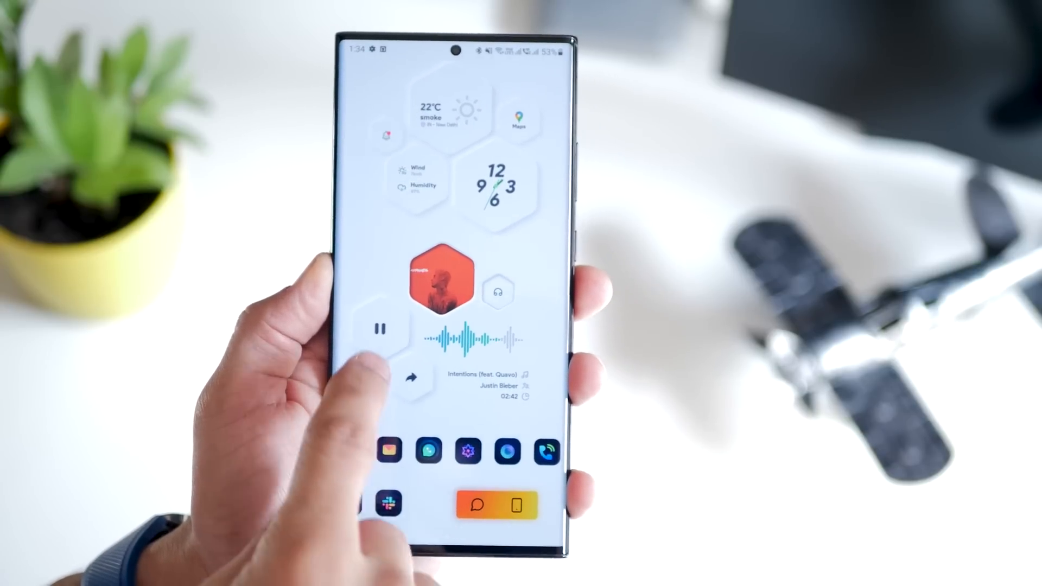
{"action": "left_click", "coordinate": [380, 327]}
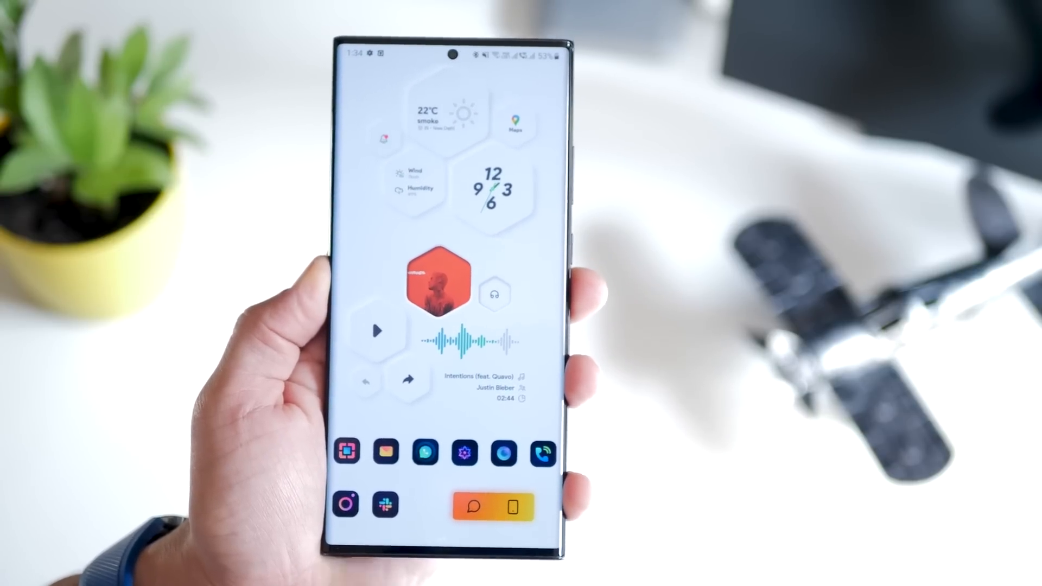
{"action": "left_click", "coordinate": [377, 331]}
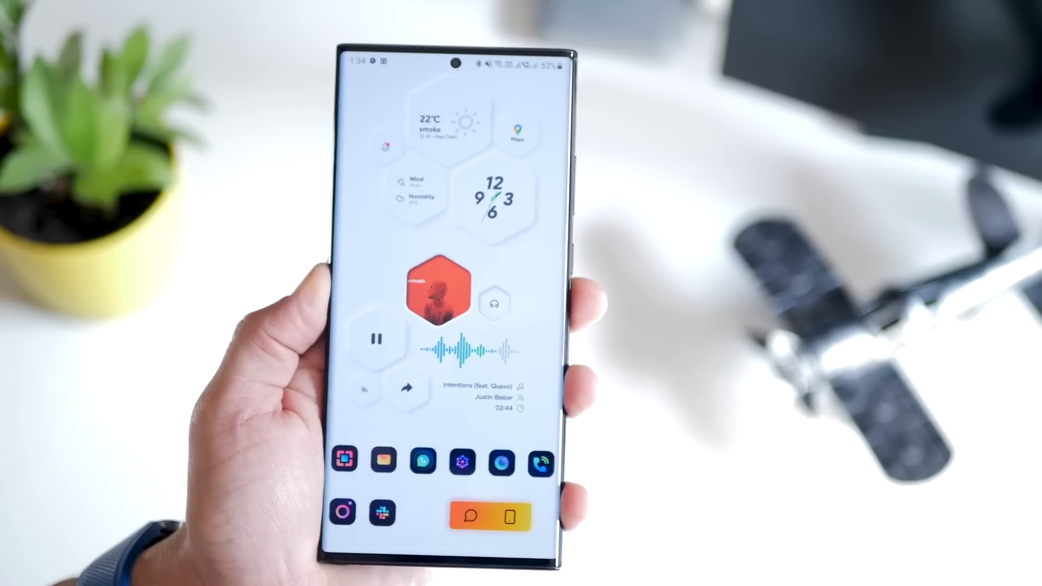
{"action": "left_click", "coordinate": [427, 296]}
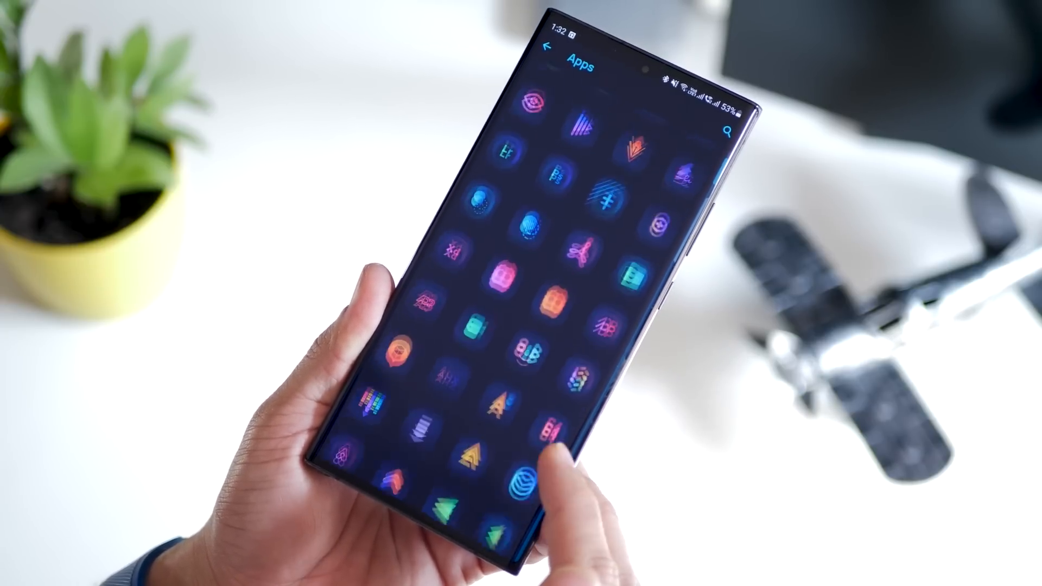
Scroll Gradient Icon Pack's icons and wallpapers past Human Mind, Space Fire and Gradient Glass
{"action": "scroll", "scroll_direction": "down", "scroll_amount": 3}
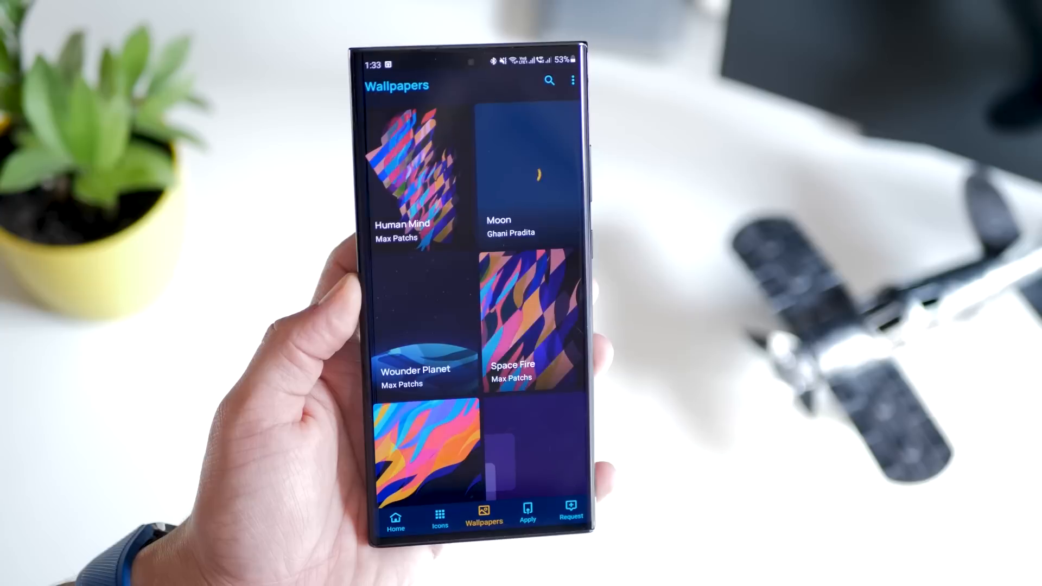
{"action": "scroll", "scroll_direction": "down", "scroll_amount": 3}
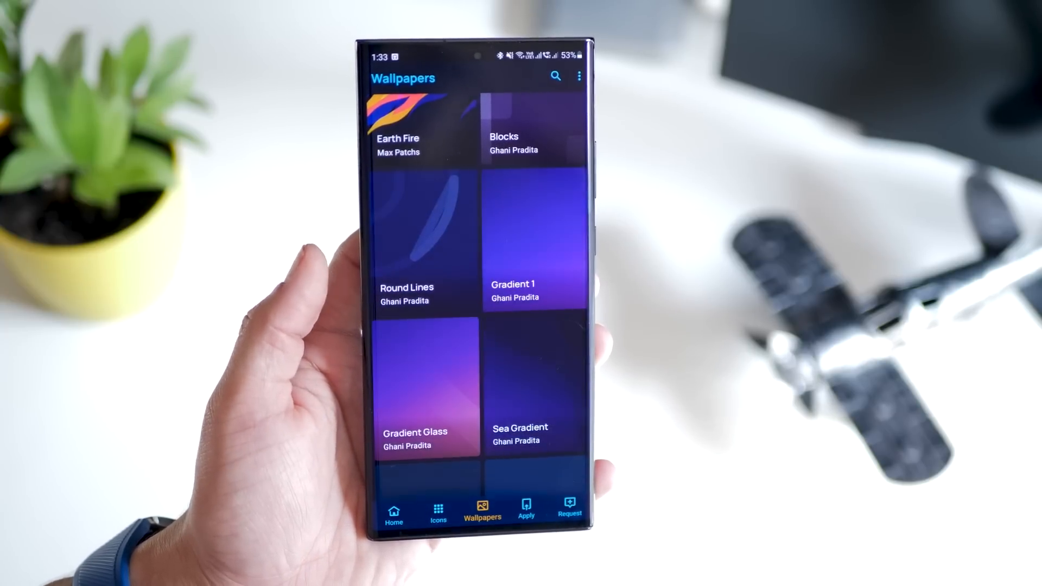
{"action": "scroll", "scroll_direction": "down", "scroll_amount": 3}
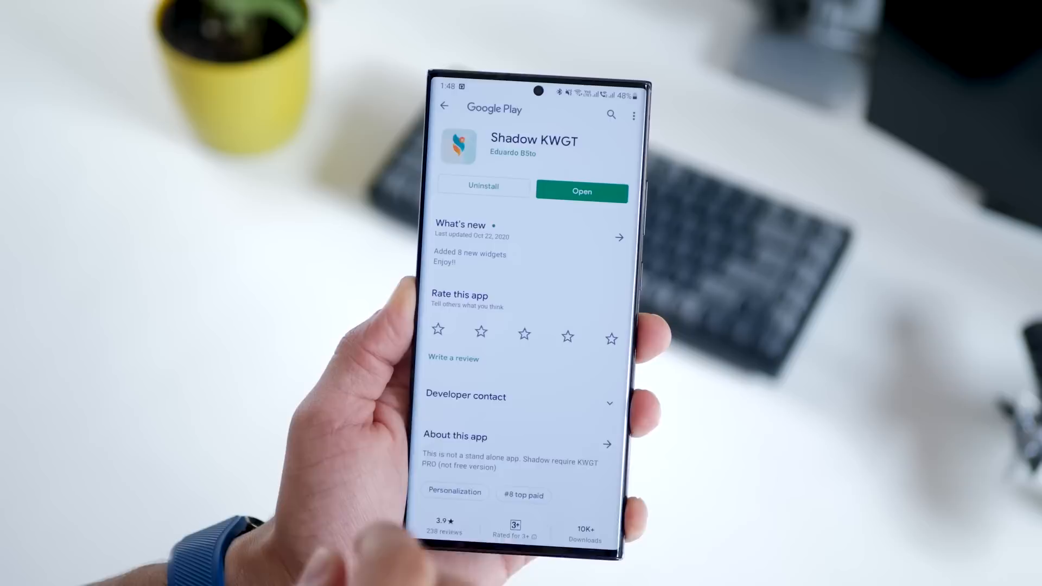
Launch Shadow KWGT and scroll its widget grid from Shadow 011 past Shadow 050
{"action": "left_click", "coordinate": [581, 192]}
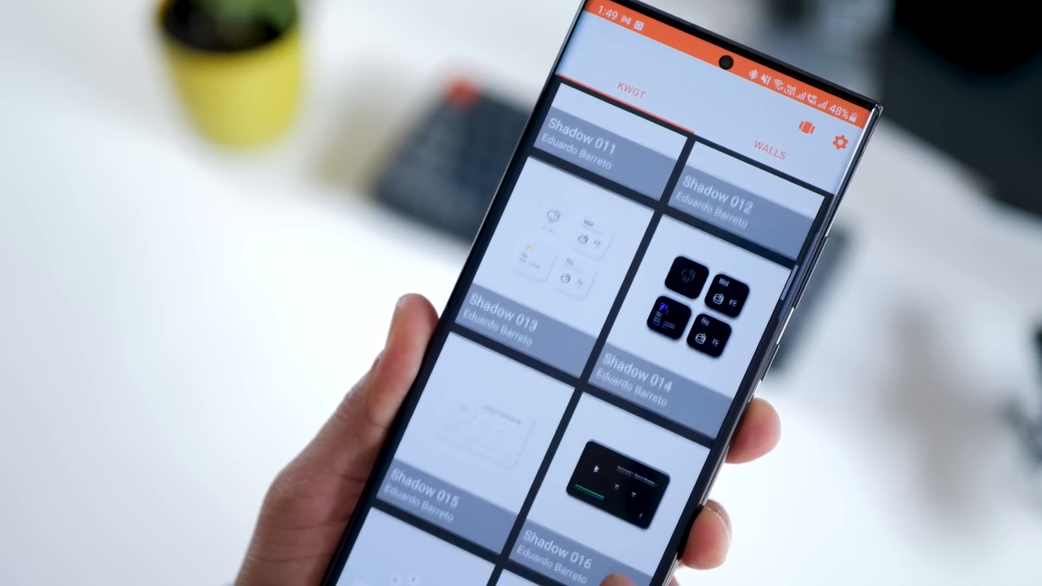
{"action": "scroll", "scroll_direction": "down", "scroll_amount": 3}
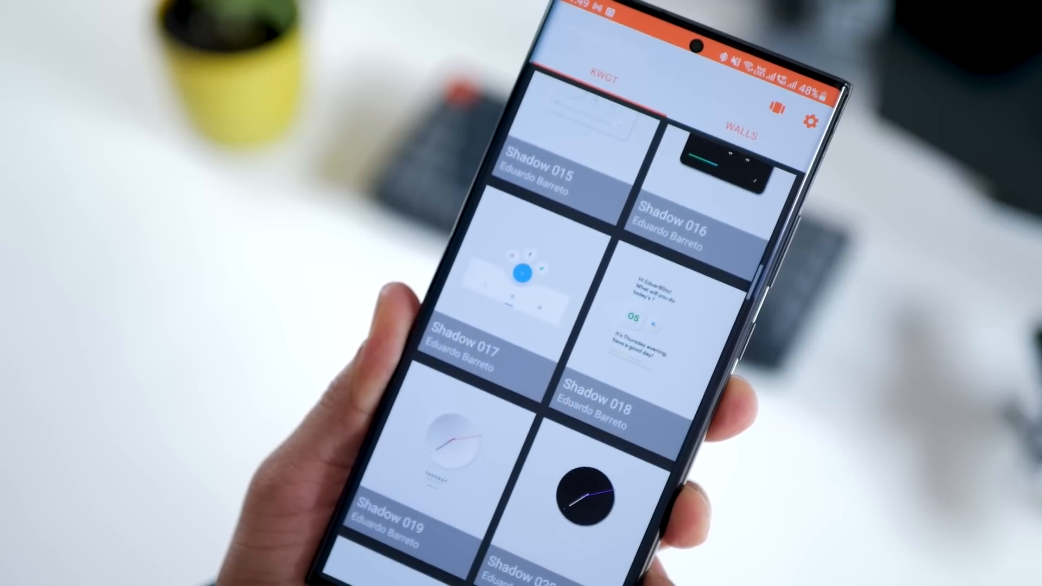
{"action": "scroll", "scroll_direction": "down", "scroll_amount": 3}
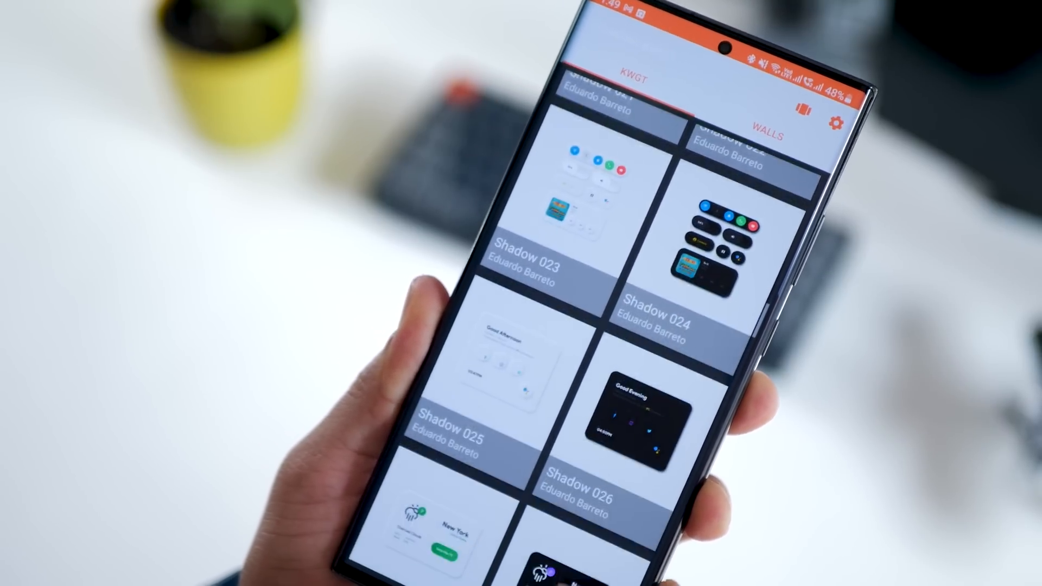
{"action": "scroll", "scroll_direction": "up", "scroll_amount": 3}
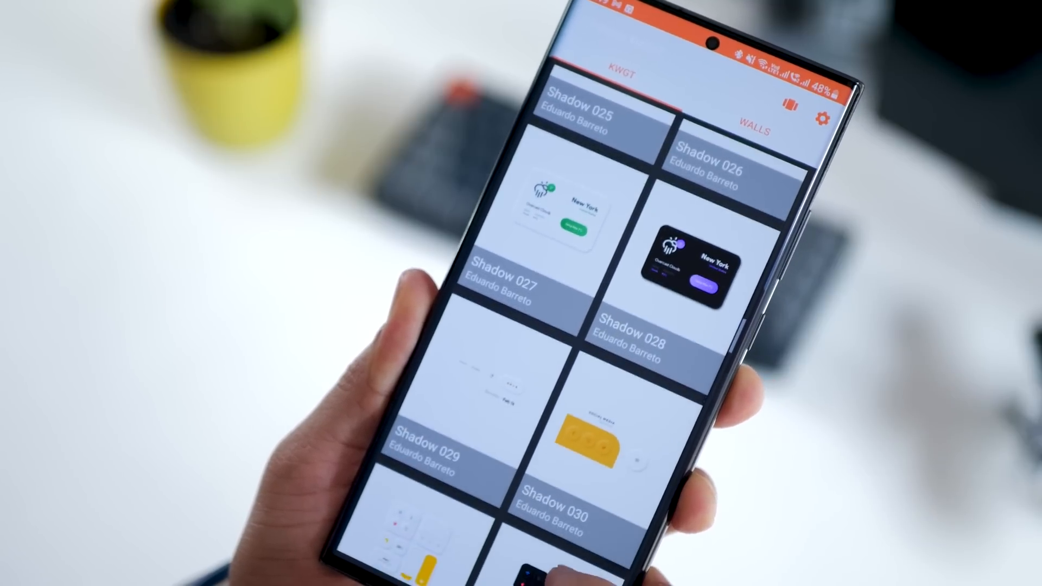
{"action": "scroll", "scroll_direction": "down", "scroll_amount": 3}
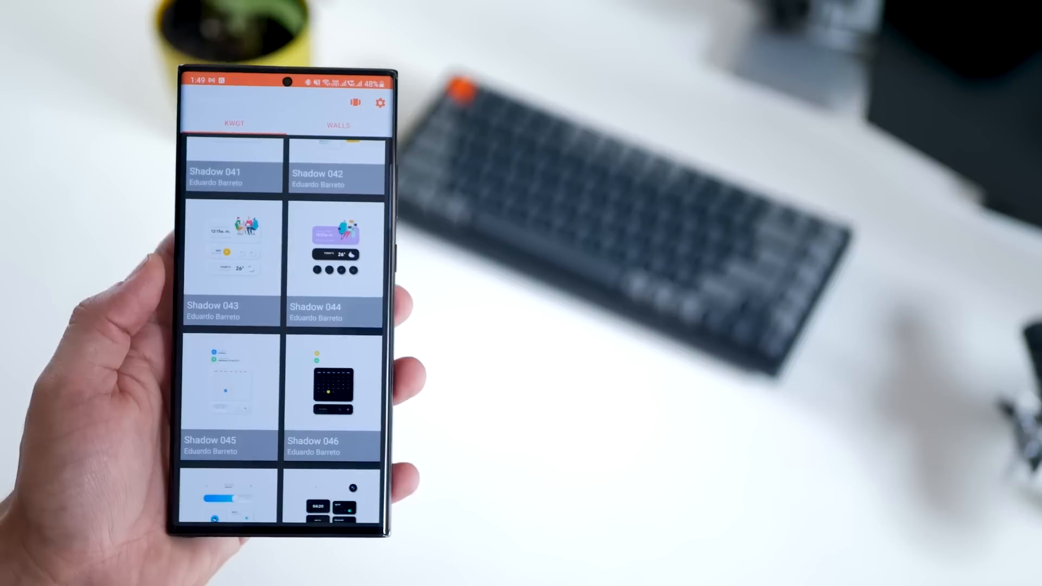
{"action": "scroll", "scroll_direction": "down", "scroll_amount": 3}
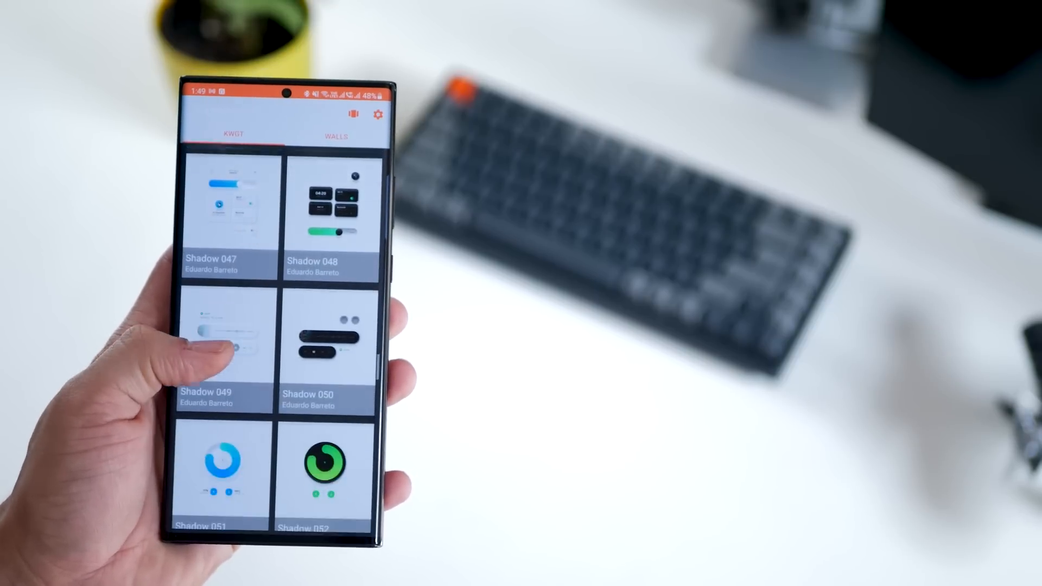
{"action": "scroll", "scroll_direction": "down", "scroll_amount": 3}
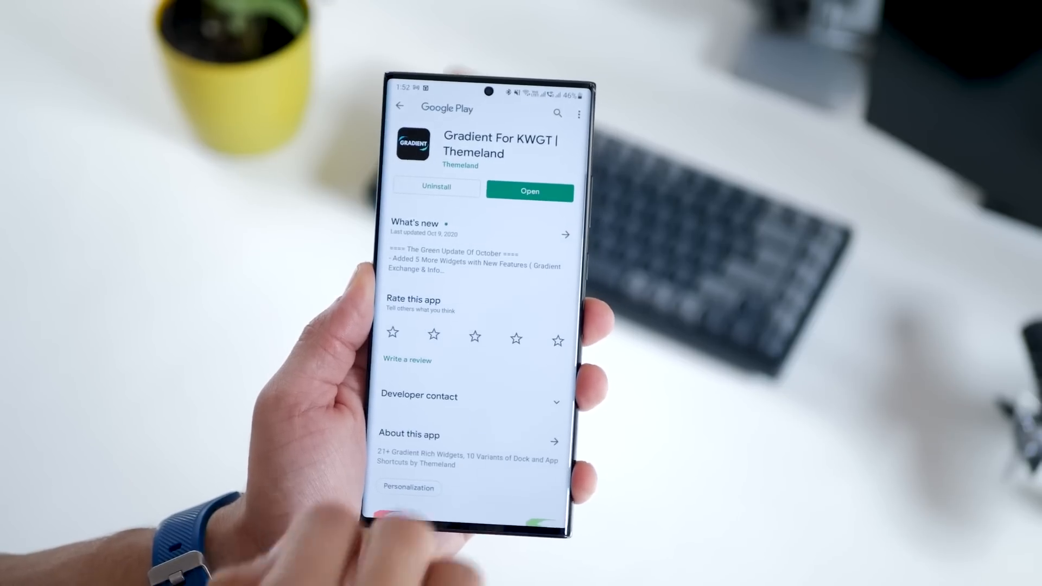
Launch Gradient For KWGT and scroll its widgets from the Dock set past Sixteen and Social Eight
{"action": "left_click", "coordinate": [529, 191]}
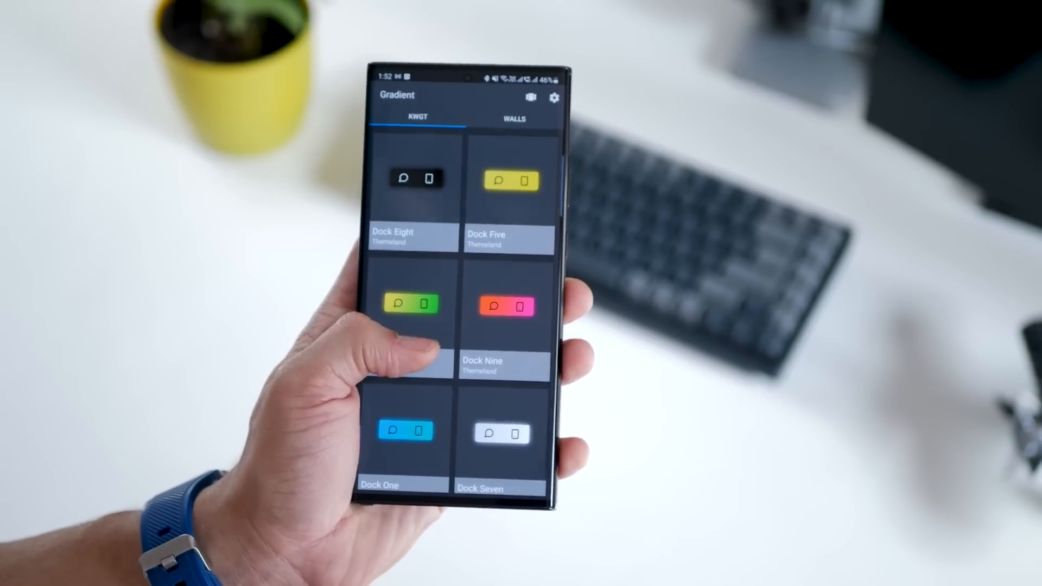
{"action": "scroll", "scroll_direction": "down", "scroll_amount": 3}
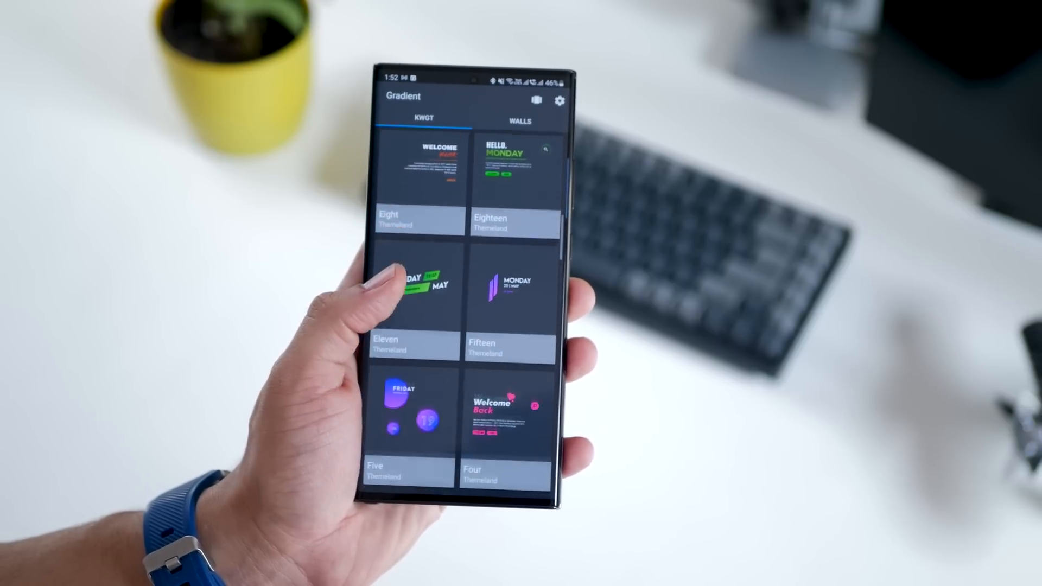
{"action": "scroll", "scroll_direction": "down", "scroll_amount": 3}
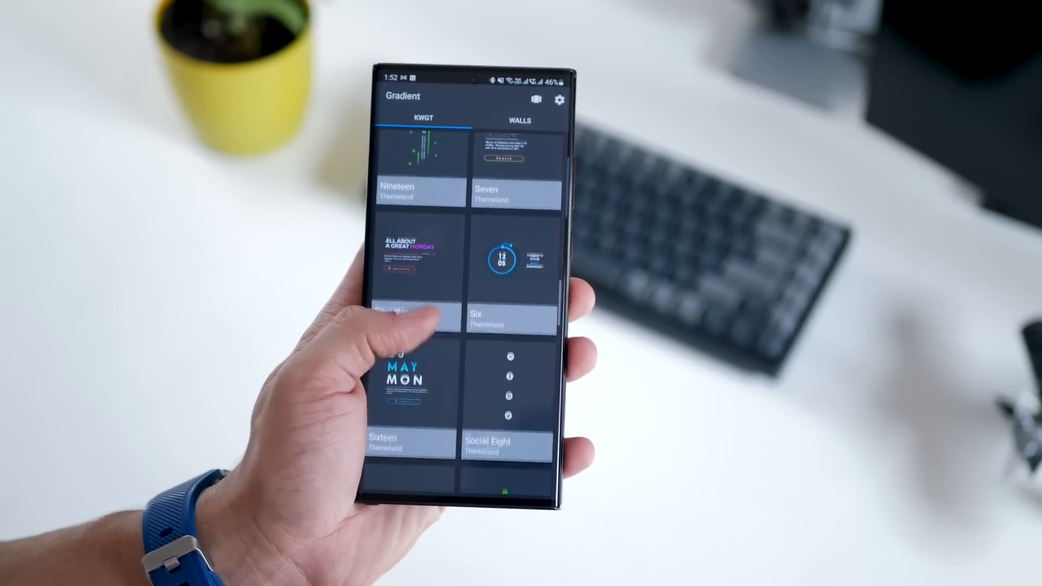